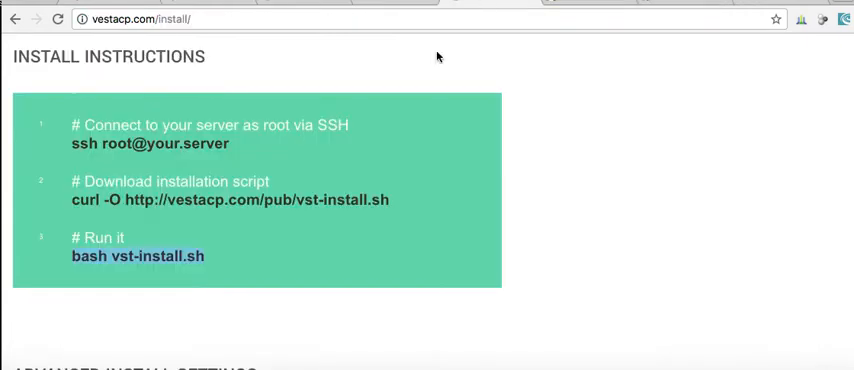
Step: Start creating a new droplet from the Droplets page via Create Droplet
scroll("up", 3)
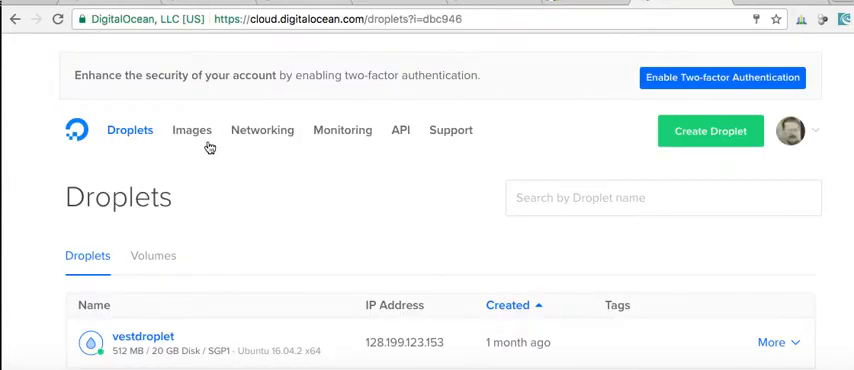
mouse_move(32, 156)
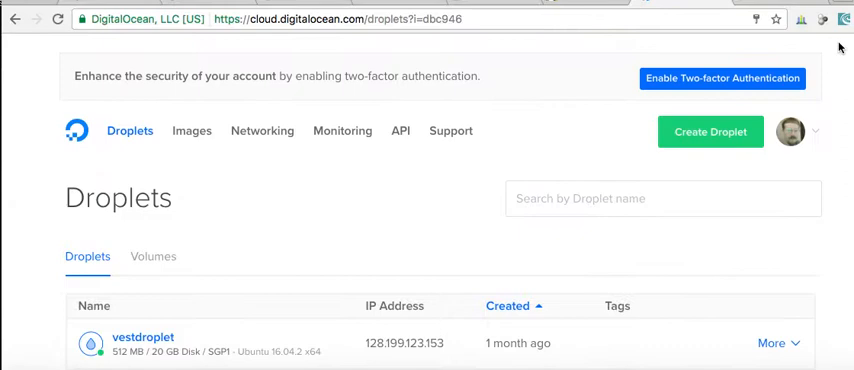
left_click(712, 132)
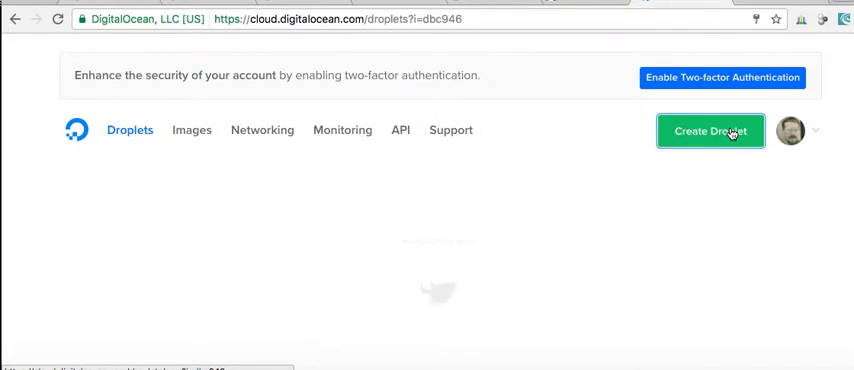
Step: Choose Ubuntu 16.04.2 x64 as the image and the $5/mo plan for the droplet
left_click(710, 130)
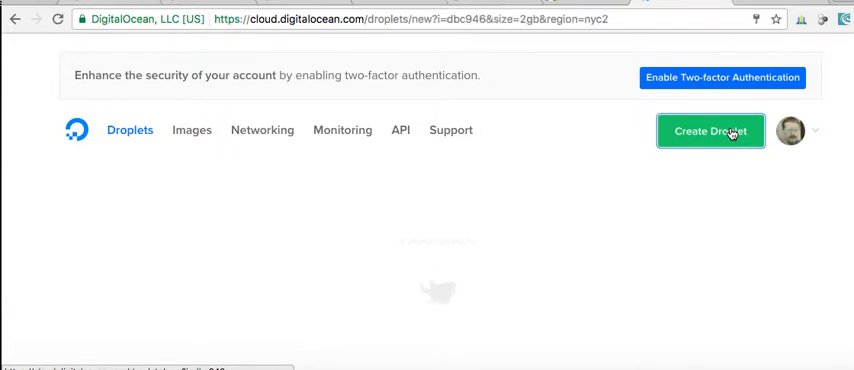
left_click(712, 132)
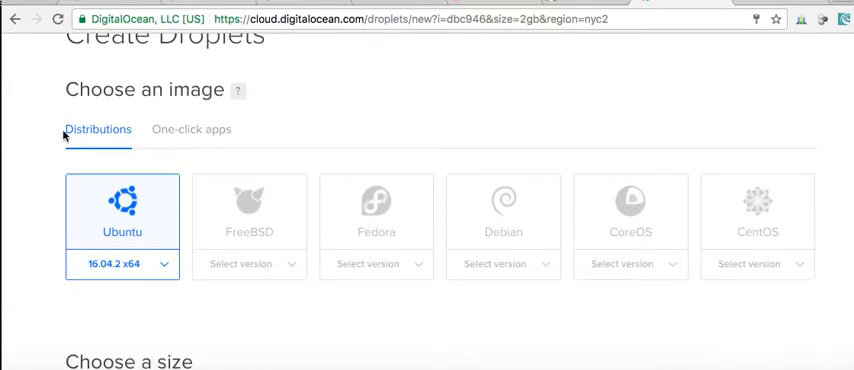
mouse_move(52, 142)
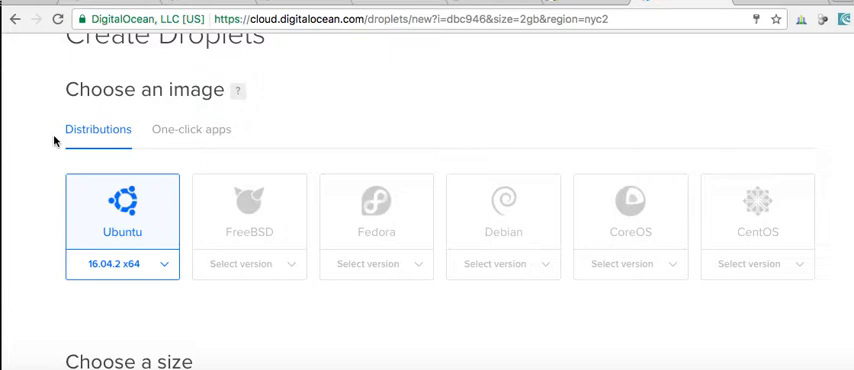
scroll("down", 3)
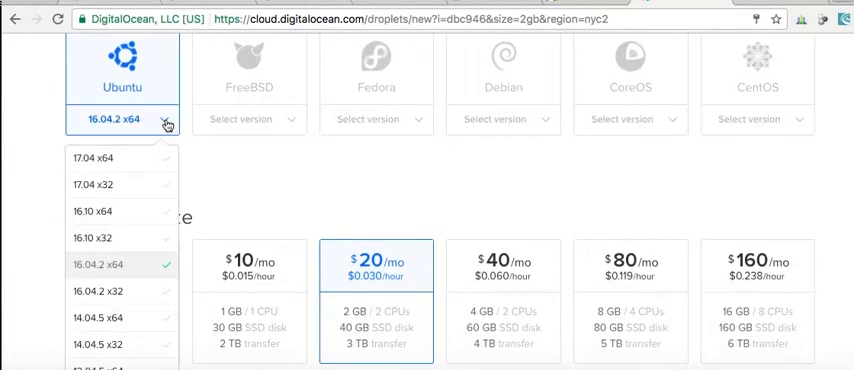
mouse_move(118, 268)
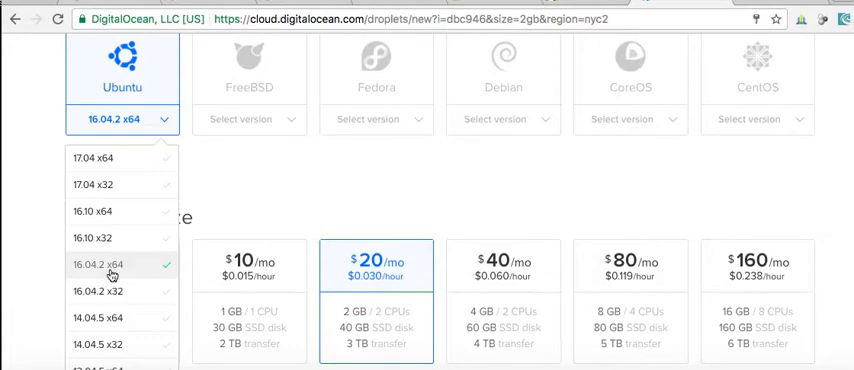
mouse_move(136, 270)
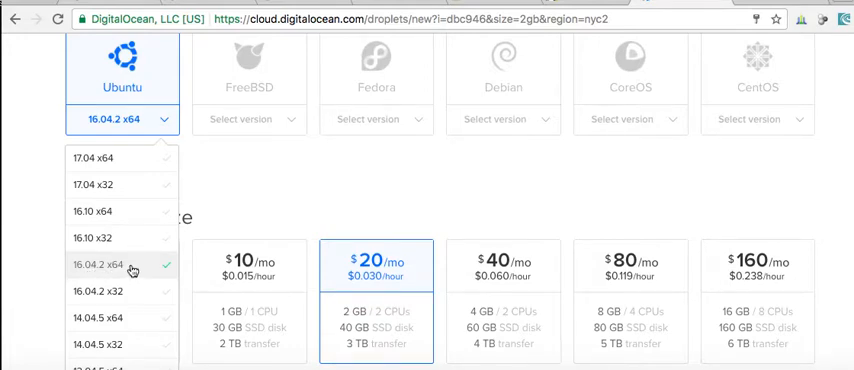
left_click(96, 266)
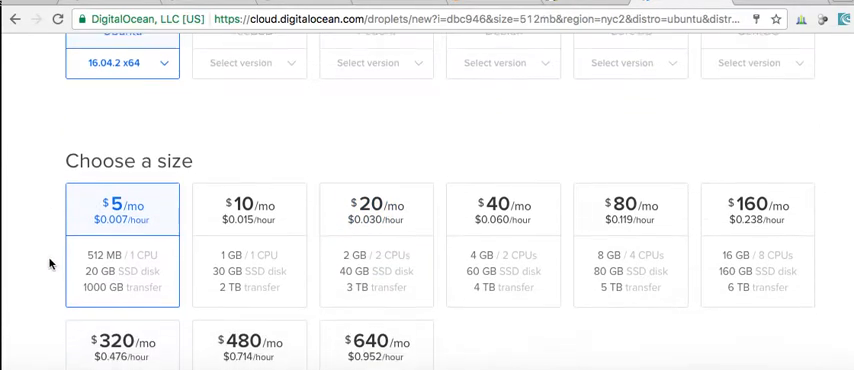
scroll("down", 3)
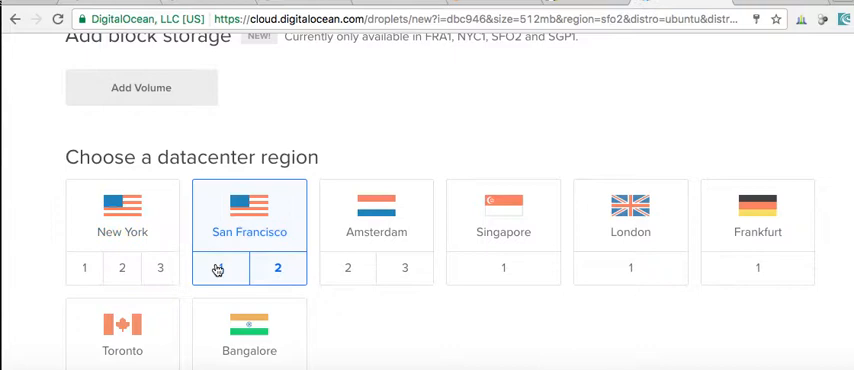
Step: Select the San Francisco datacenter and set the hostname to newvestademonstration
left_click(216, 268)
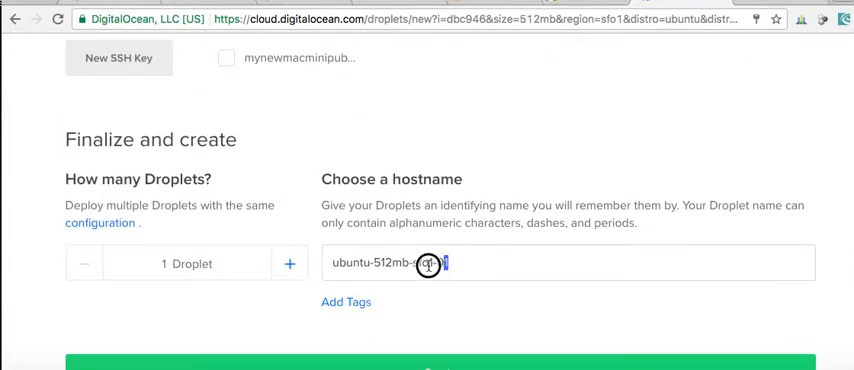
type("vestad")
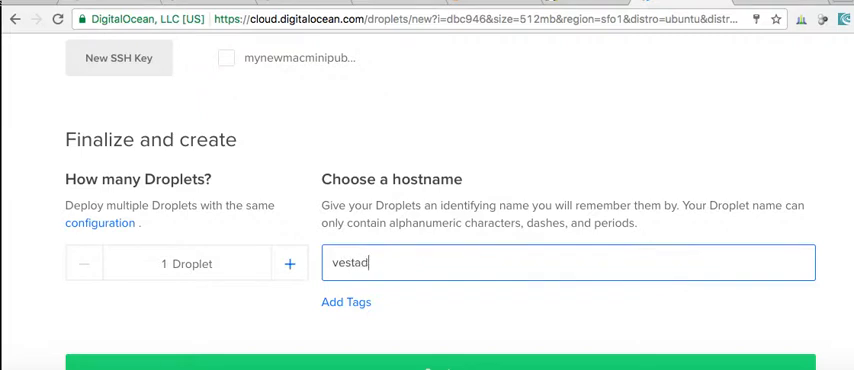
key("BackSpace")
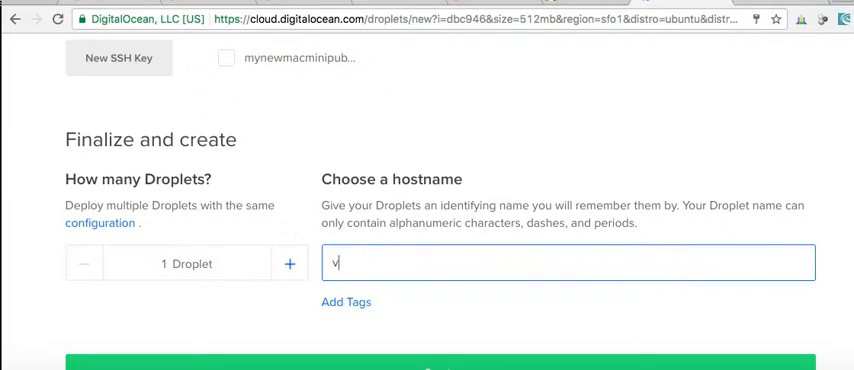
type("newe")
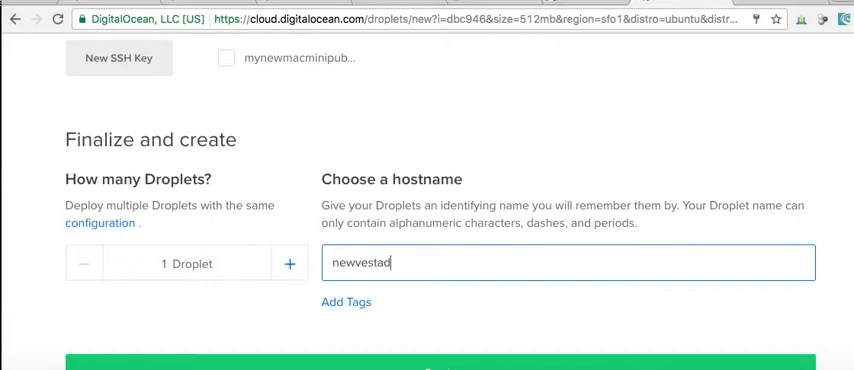
type("emonstration")
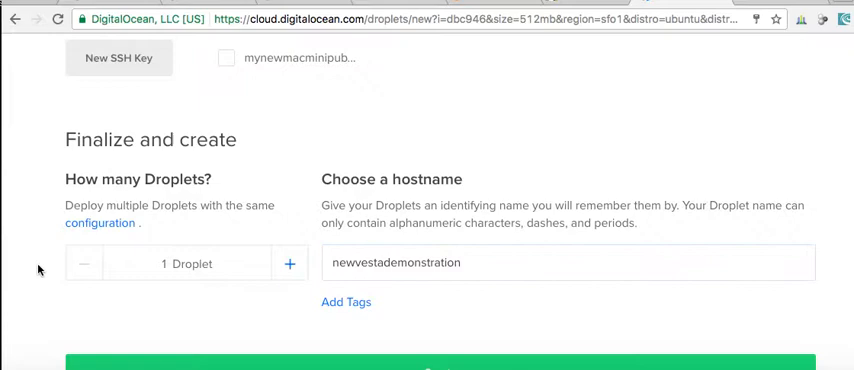
scroll("down", 3)
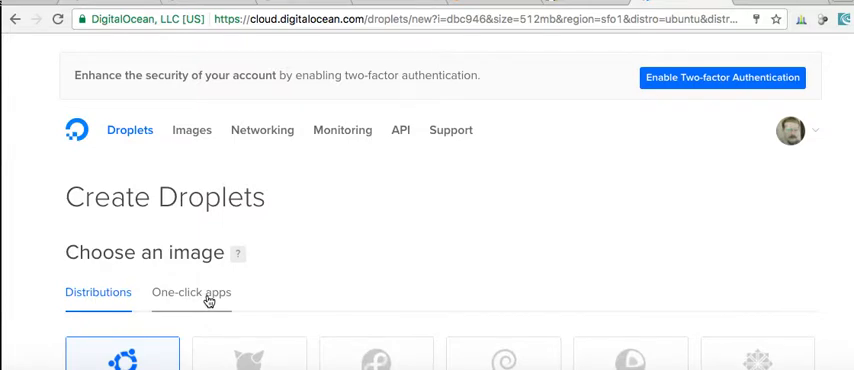
mouse_move(24, 308)
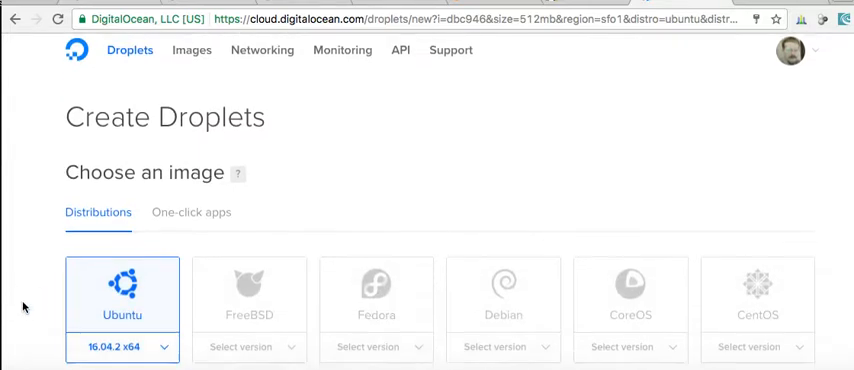
Step: Review the settings and create the newvestademonstration droplet
scroll("down", 3)
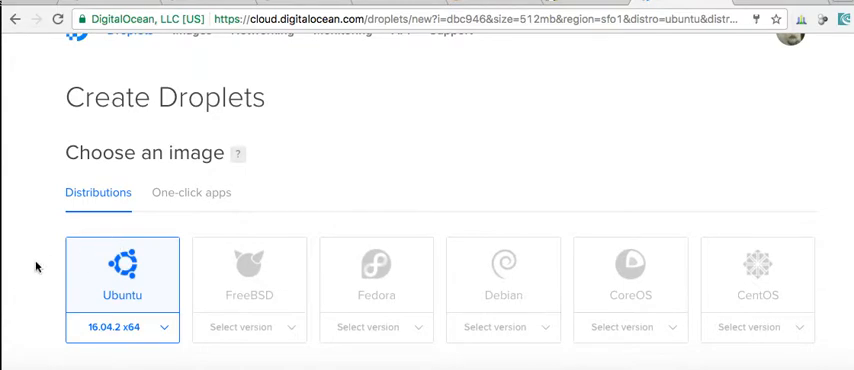
scroll("down", 3)
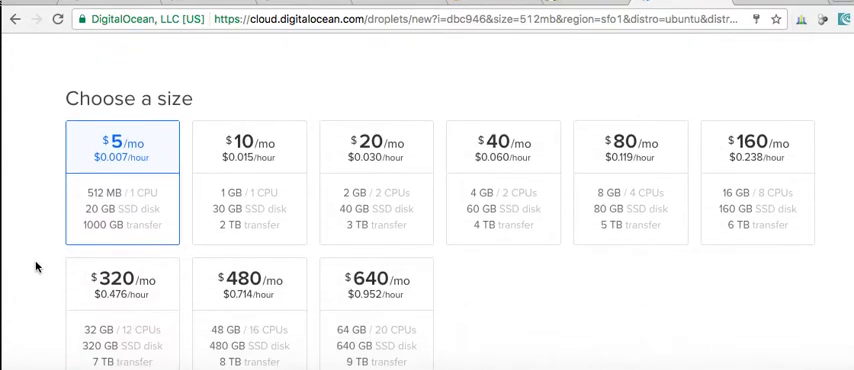
scroll("down", 3)
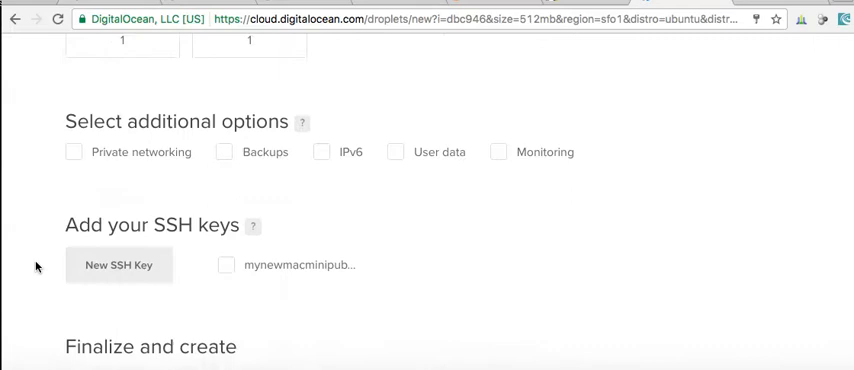
scroll("down", 3)
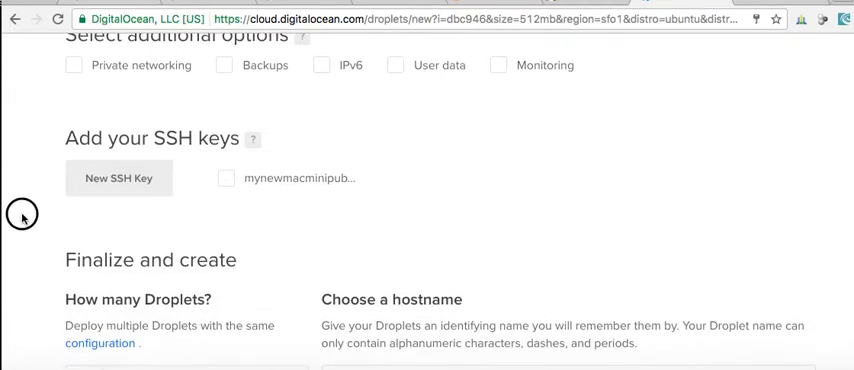
mouse_move(76, 224)
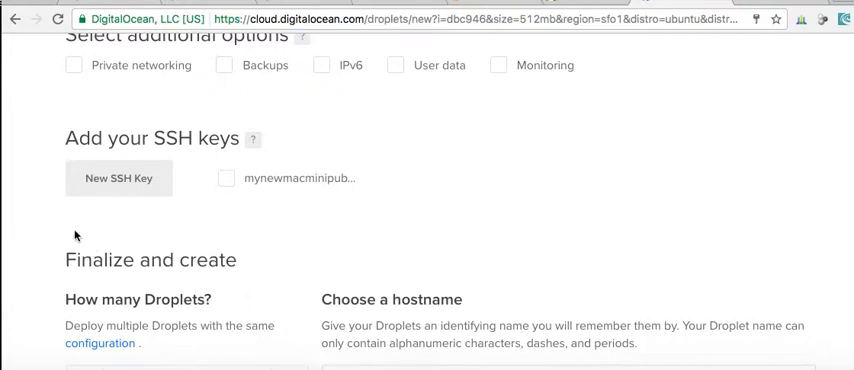
scroll("down", 3)
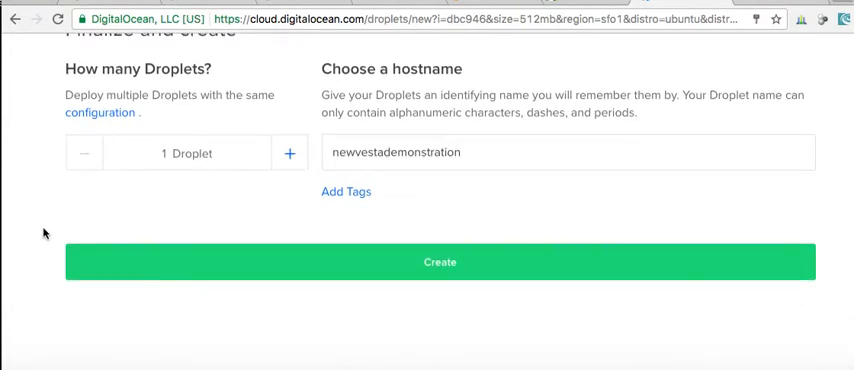
left_click(440, 262)
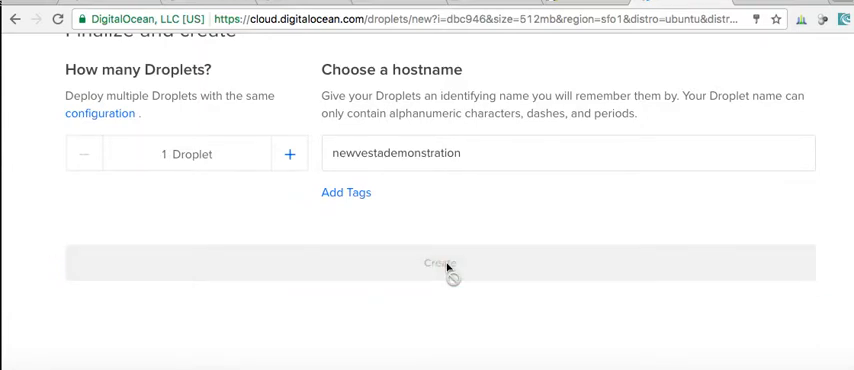
Step: Wait on the Droplets list while newvestademonstration provisions
left_click(442, 264)
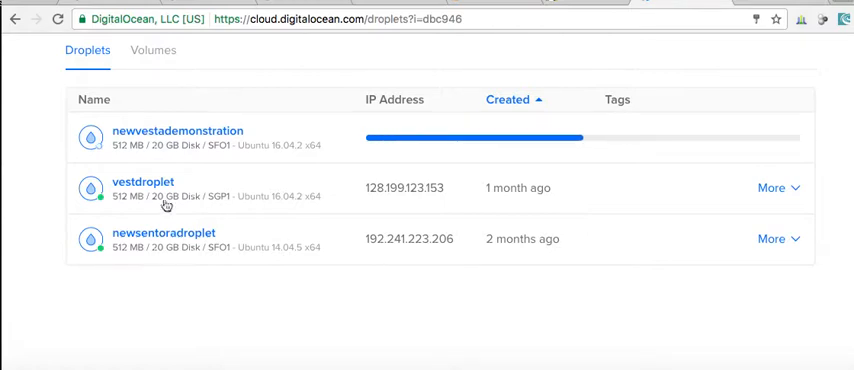
mouse_move(36, 202)
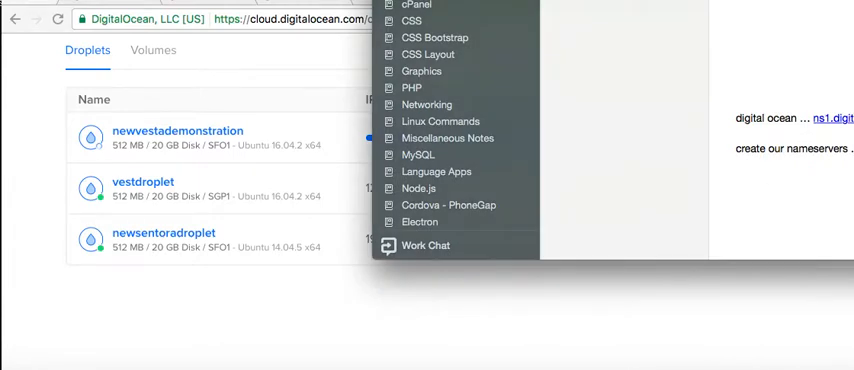
Step: Write 'hostnames ..' and 'dns services ...' lines in the DigitalOcean note
type("hostnames ..")
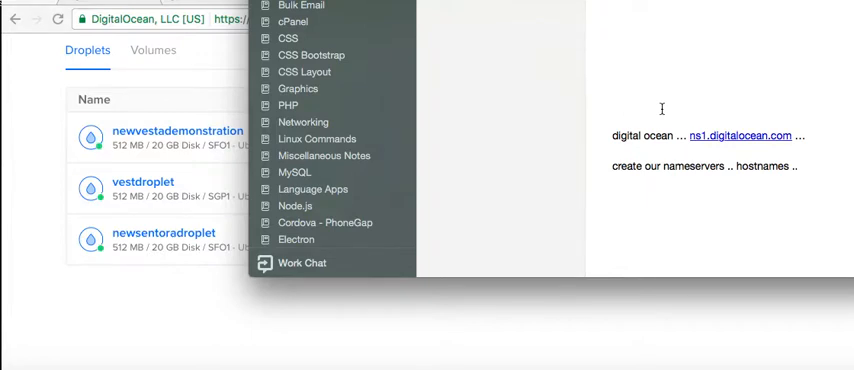
type("dns servic")
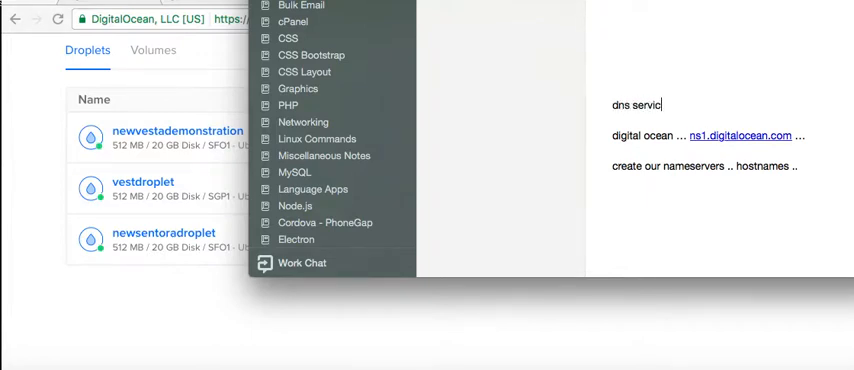
type("es ...")
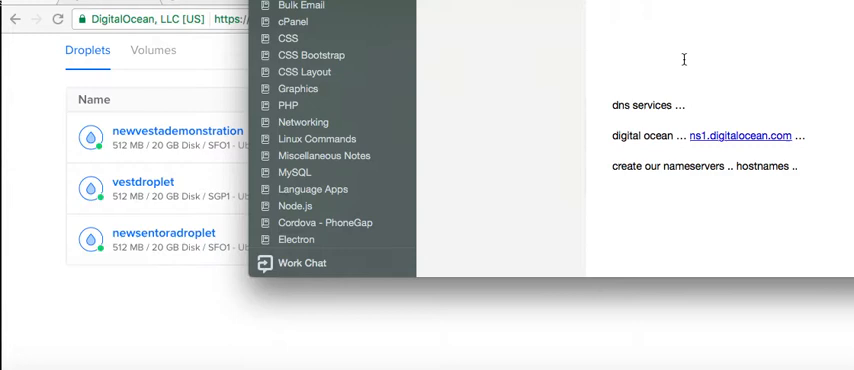
mouse_move(692, 58)
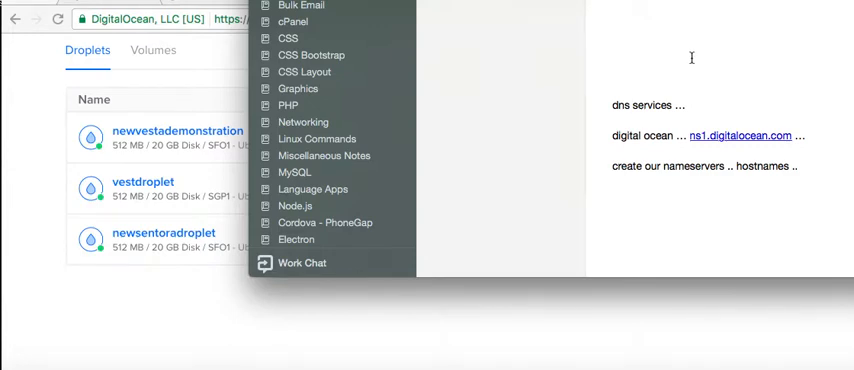
mouse_move(682, 72)
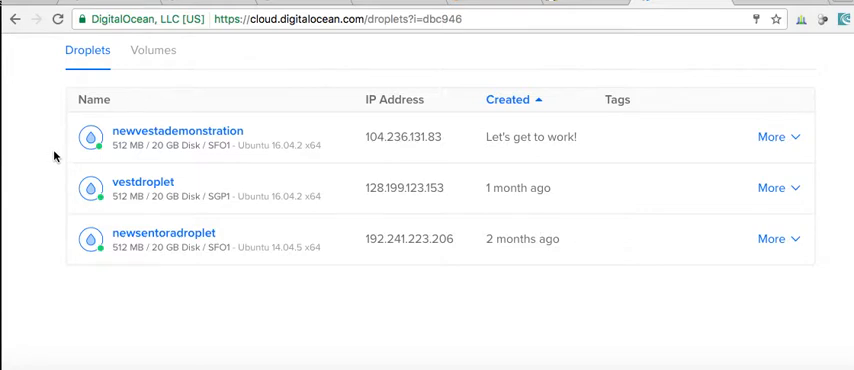
mouse_move(62, 156)
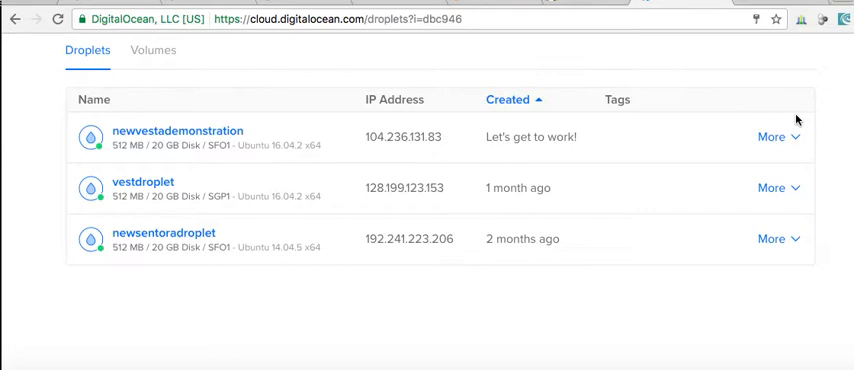
Step: Go to the account's Networking section from the top navigation
left_click(772, 136)
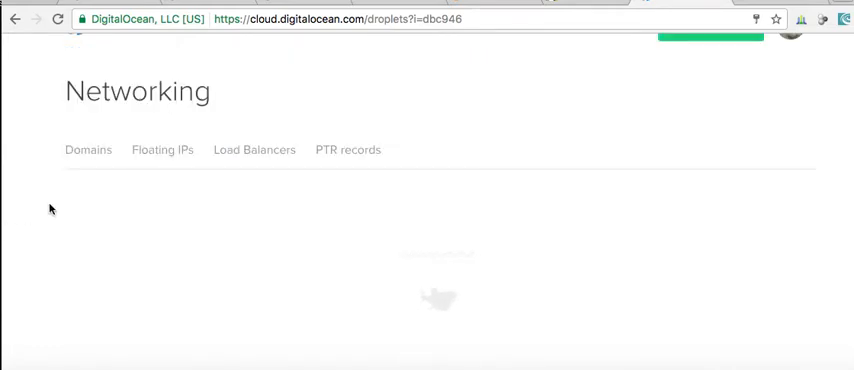
Step: Delete the universityofjavascript.com domain from the Domains list
left_click(88, 150)
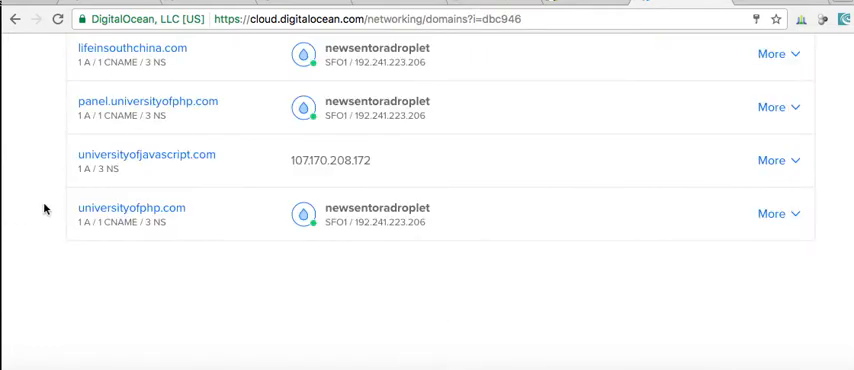
left_click(770, 160)
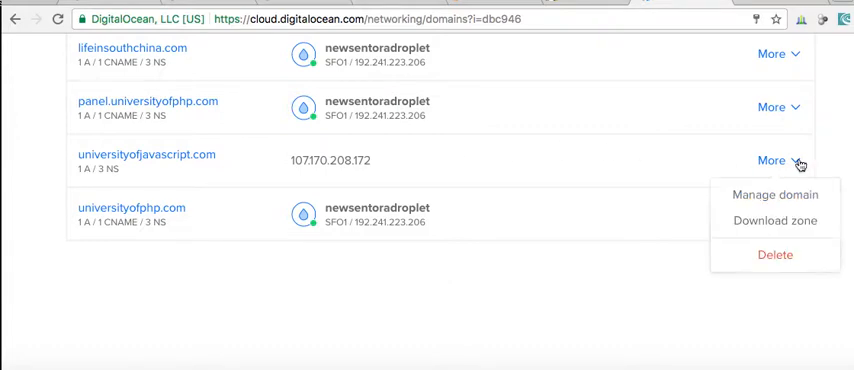
left_click(772, 254)
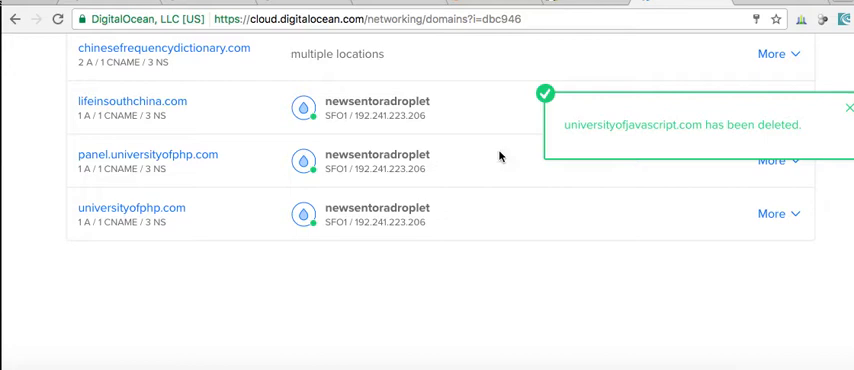
scroll("up", 3)
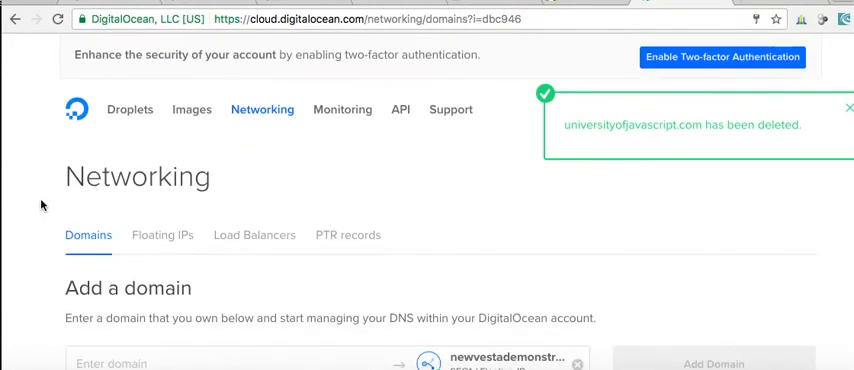
Step: Add universityofjavascript.com as a domain pointed at the newvestademonstration droplet
scroll("down", 3)
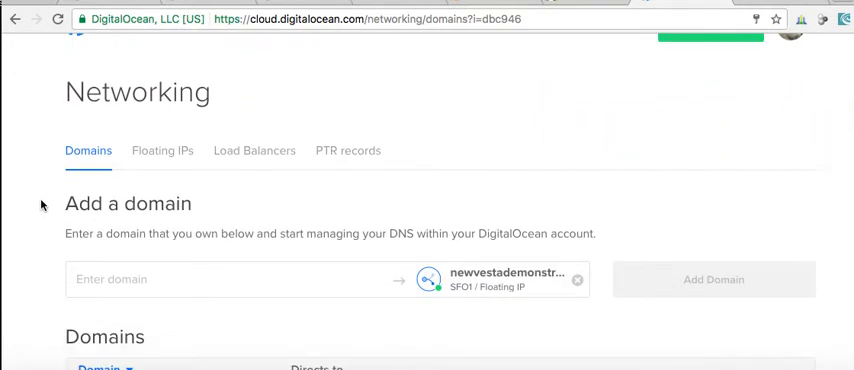
scroll("down", 3)
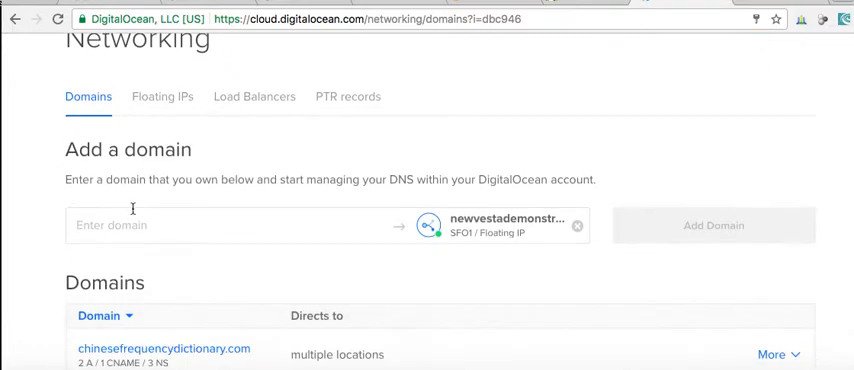
type("universityof")
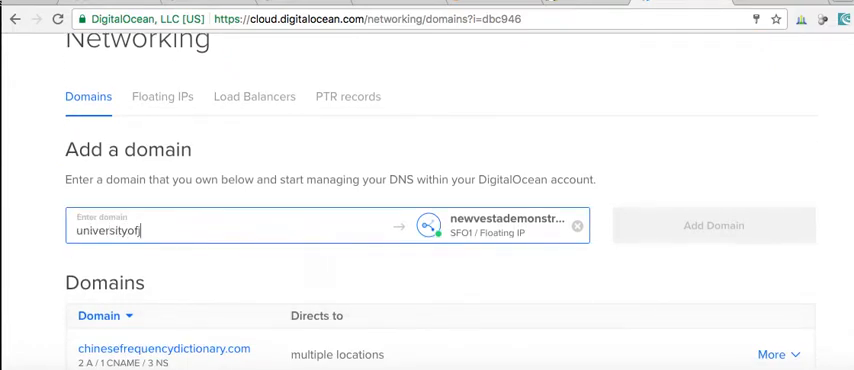
type("javascrip")
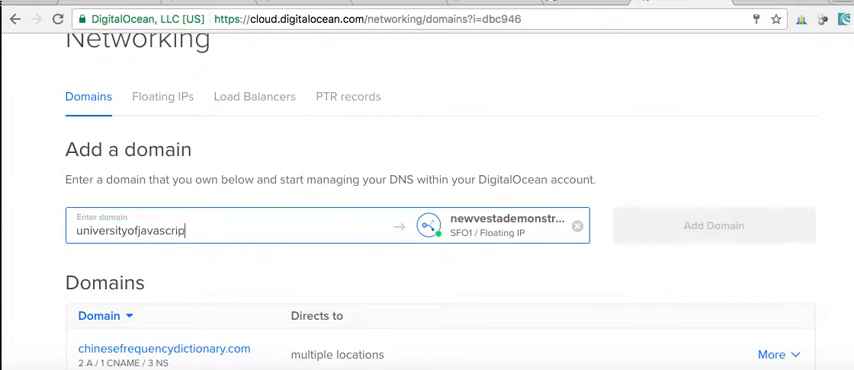
type("t.com")
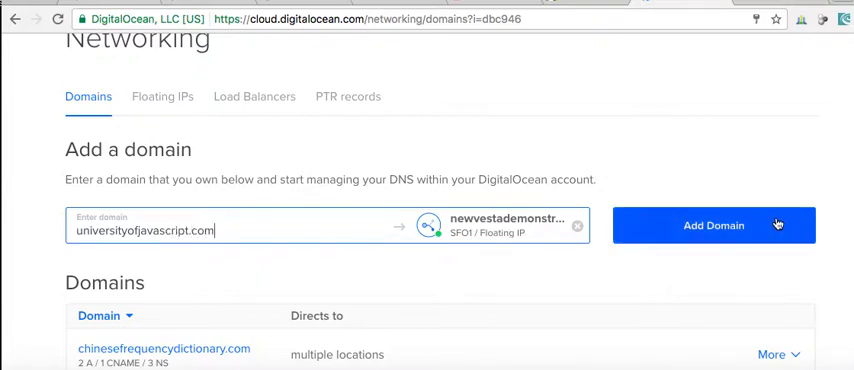
left_click(716, 224)
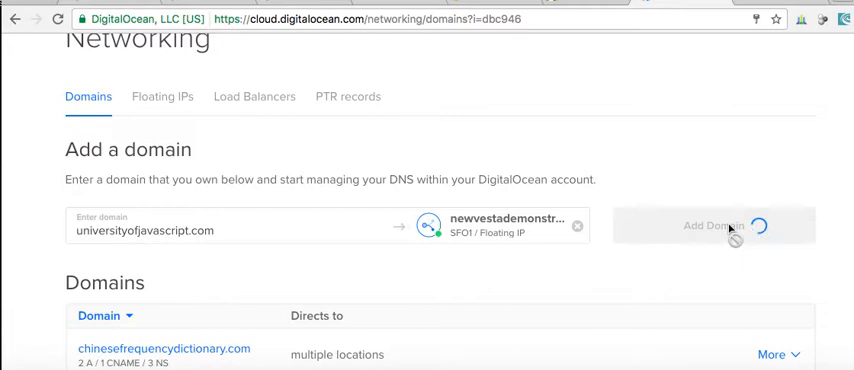
left_click(712, 226)
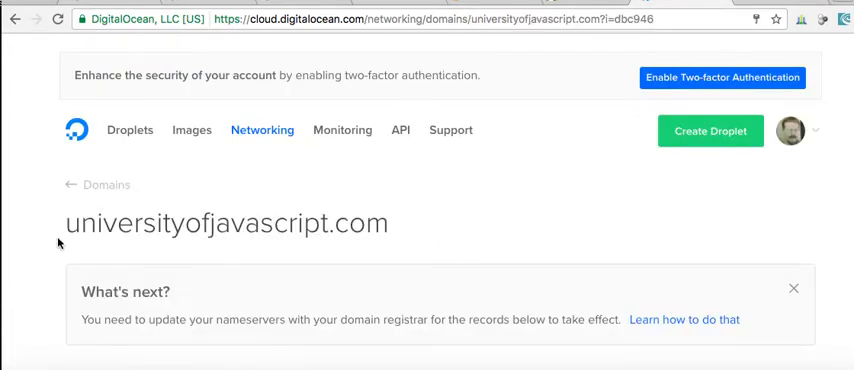
Step: Create a CNAME record with hostname www aliasing universityofjavascript.com
scroll("down", 3)
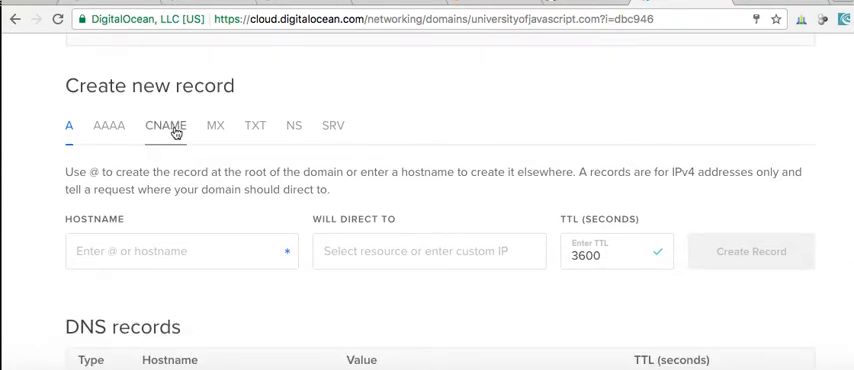
left_click(172, 126)
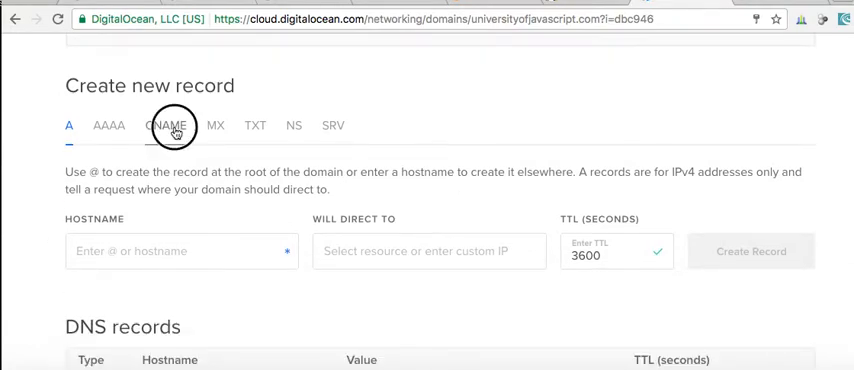
left_click(166, 126)
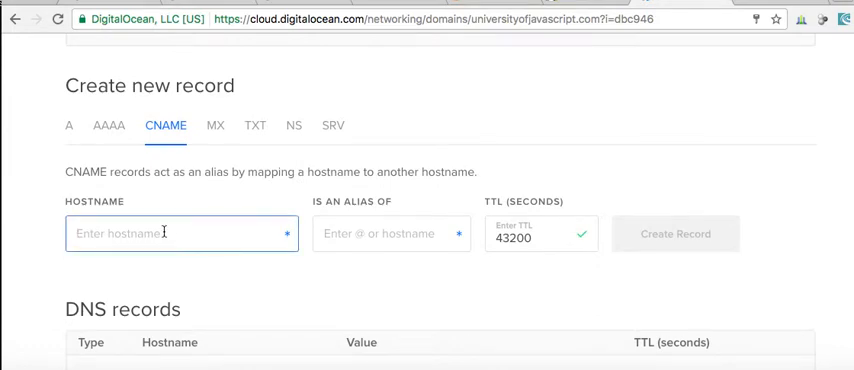
type("www")
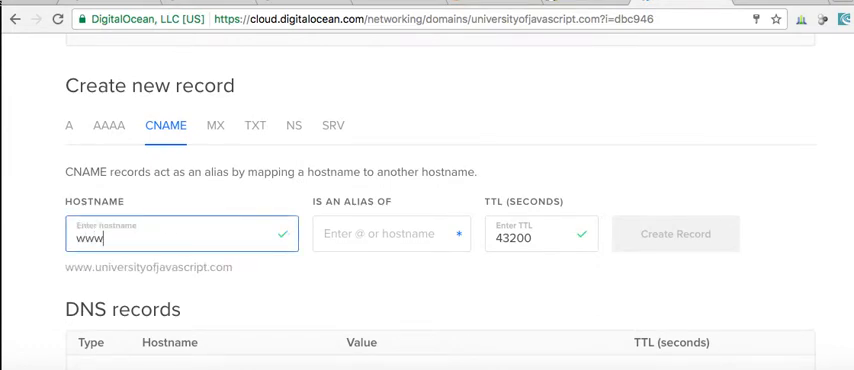
left_click(392, 234)
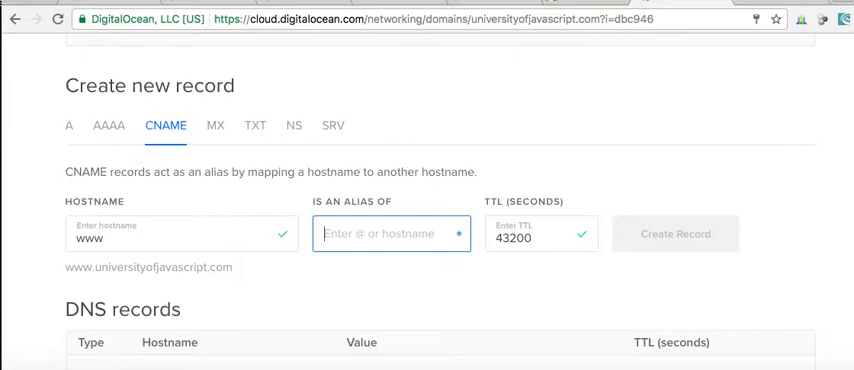
type("universityof")
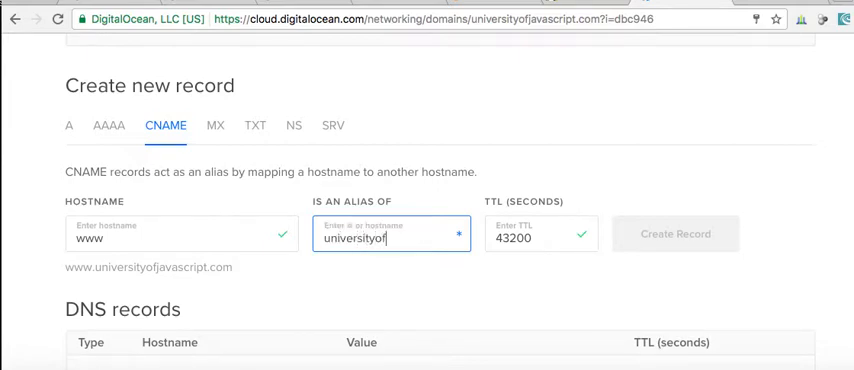
type("javascript.com")
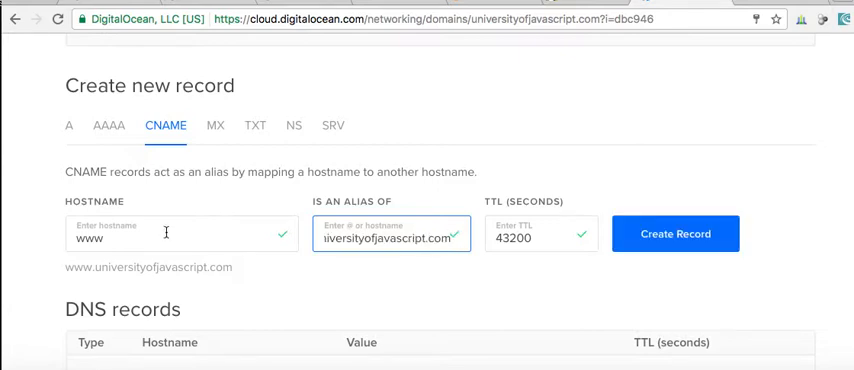
mouse_move(544, 160)
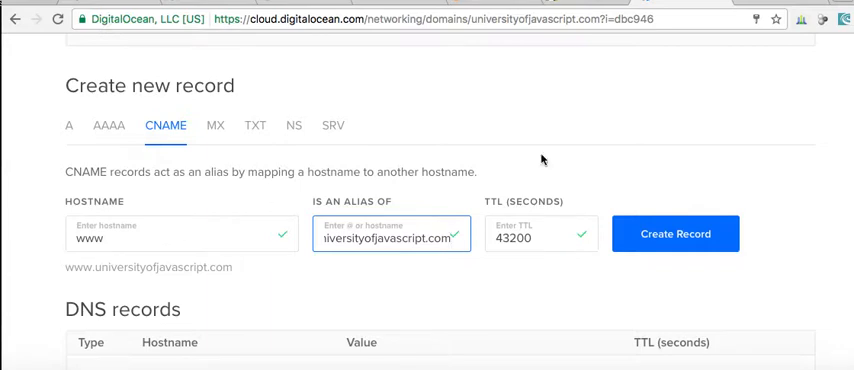
mouse_move(68, 268)
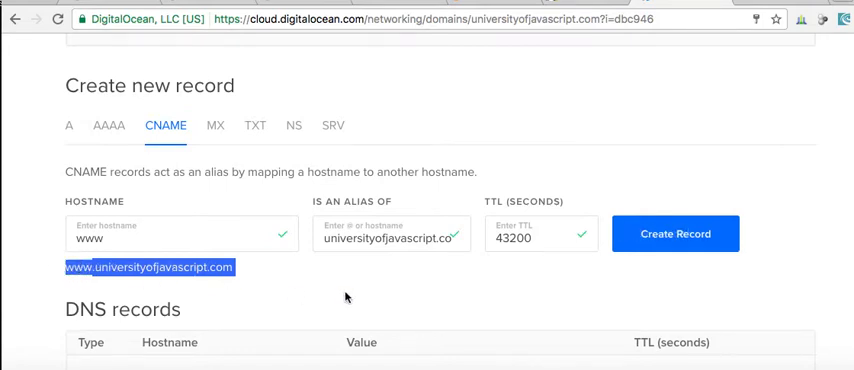
left_click(676, 232)
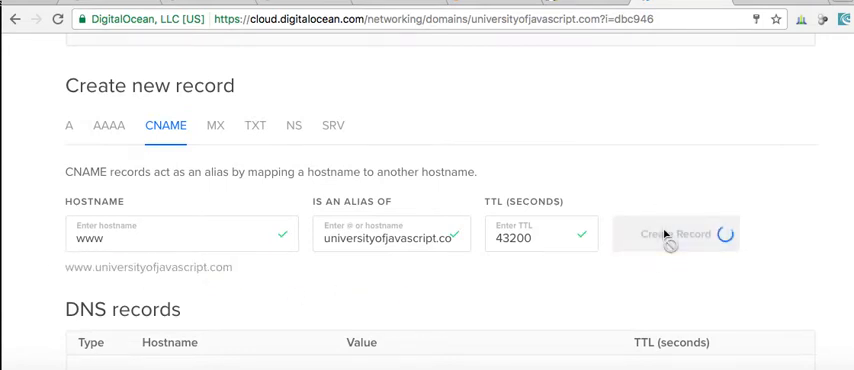
left_click(686, 232)
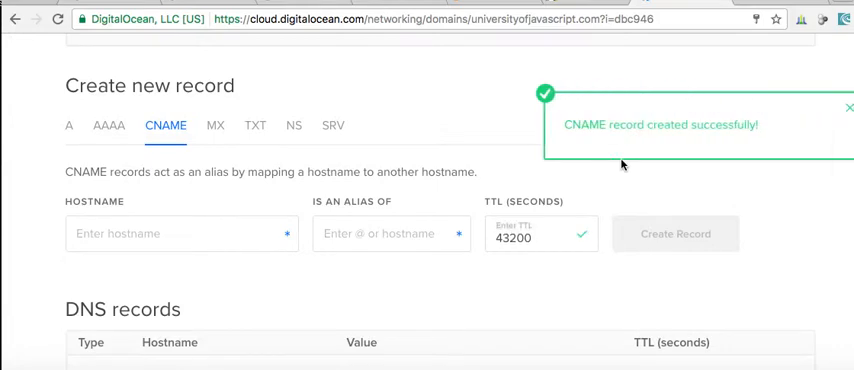
scroll("down", 3)
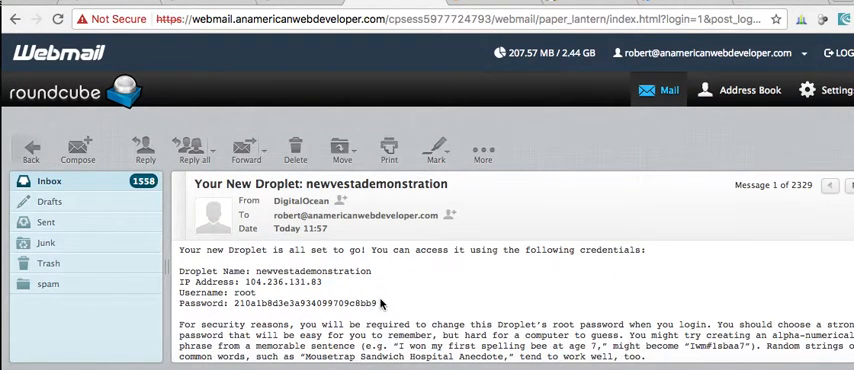
mouse_move(332, 288)
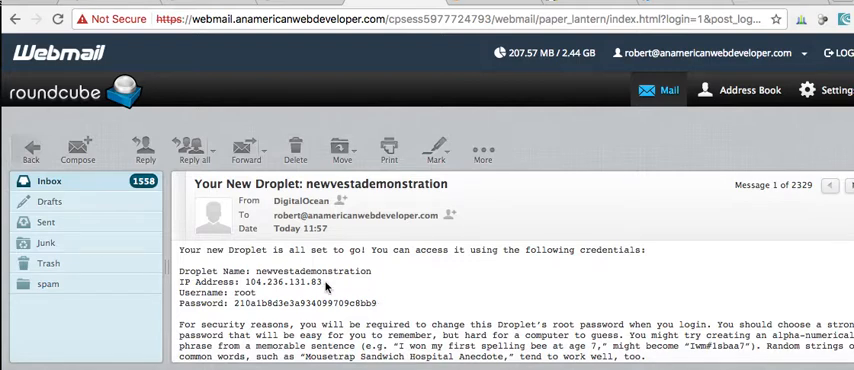
Step: Select the droplet's IP address in the 'Your New Droplet' email
double_click(278, 280)
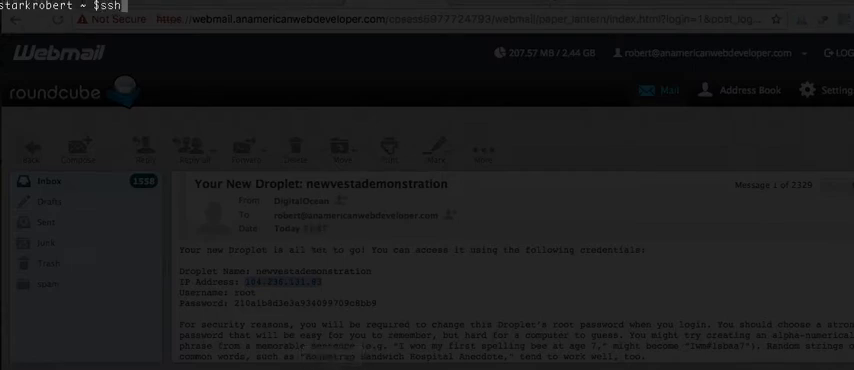
type("root@")
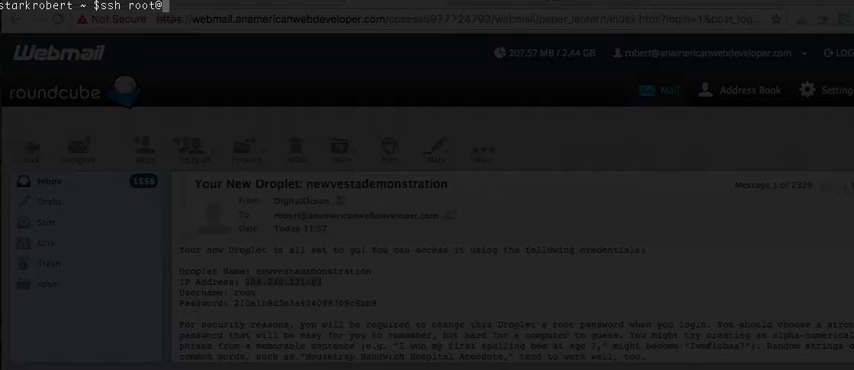
type("104.236.131.83")
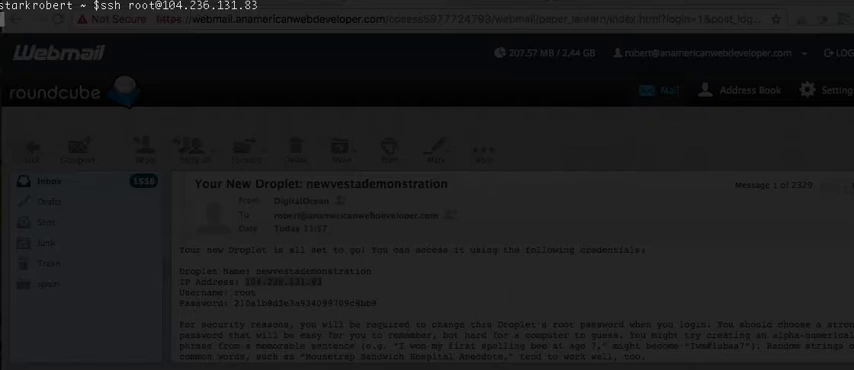
type("yes")
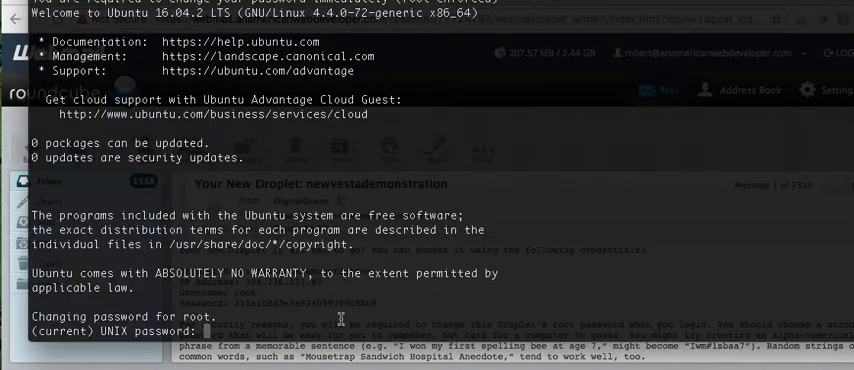
Step: Enter the emailed root password, set and confirm a new one, then clear the terminal
key("Return")
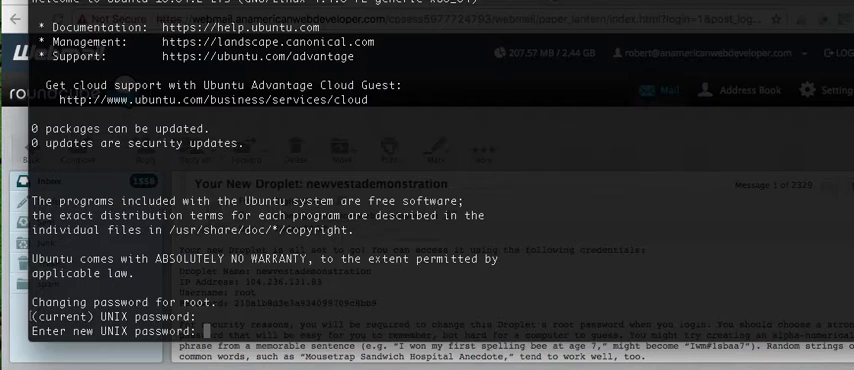
key("Return")
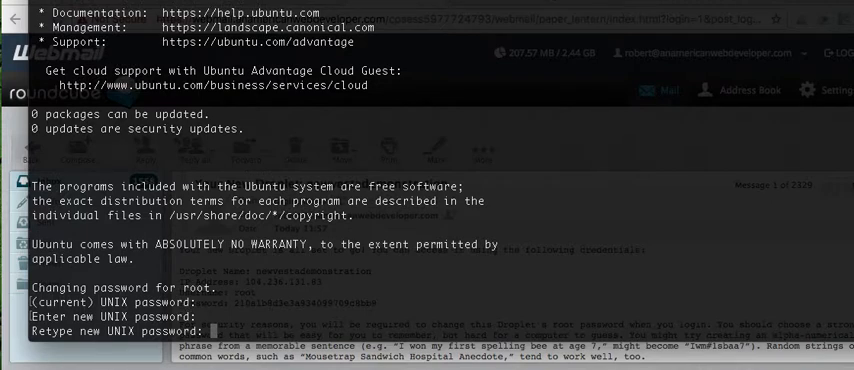
key("Enter")
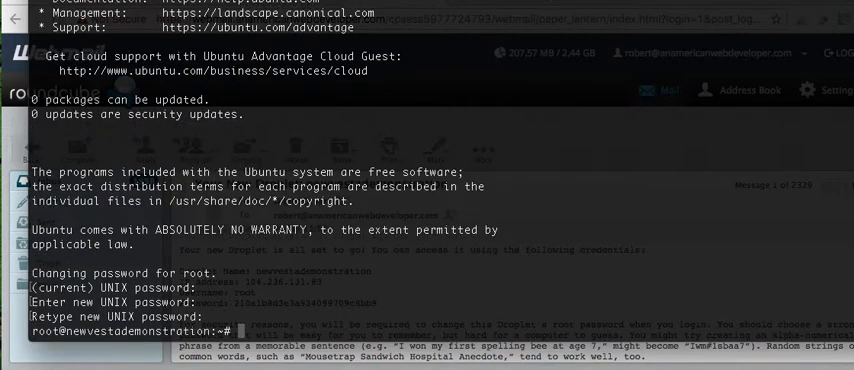
type("clear")
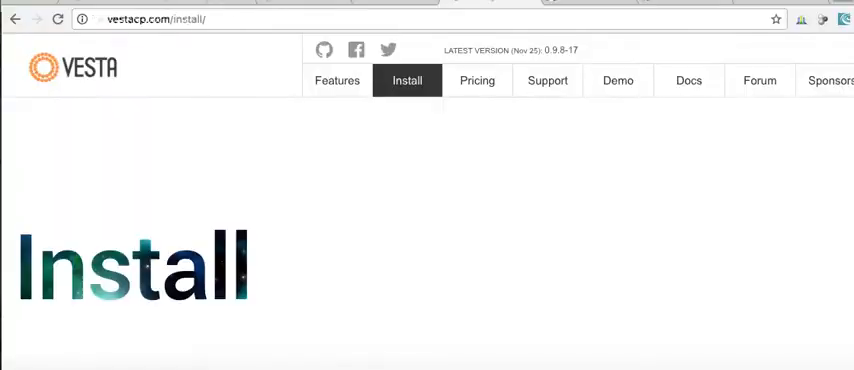
Step: Scroll to the Install Instructions and select the curl -O installer download command
scroll("down", 3)
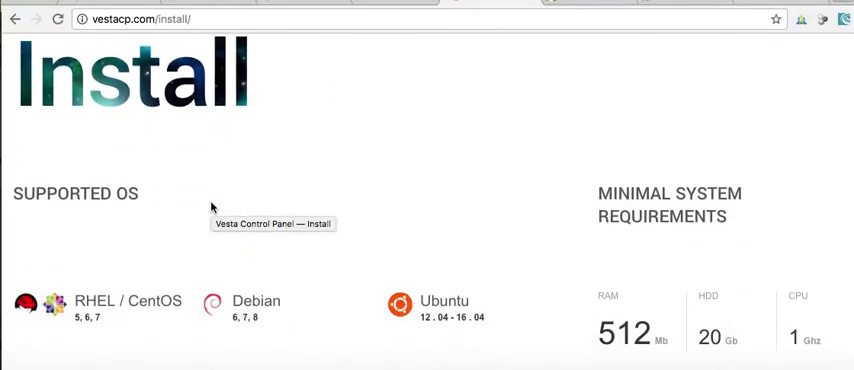
scroll("down", 3)
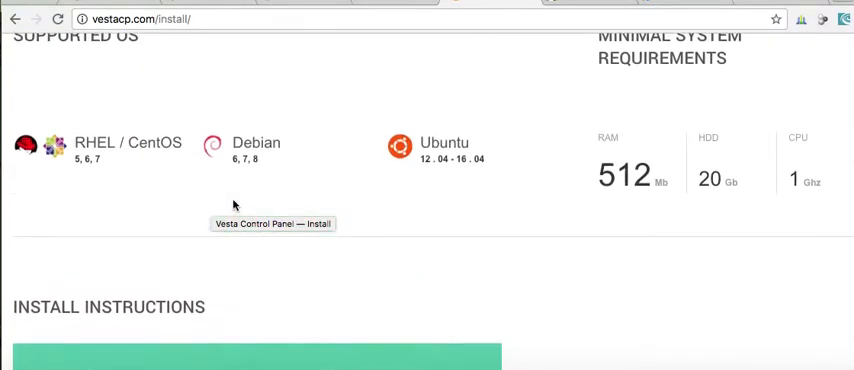
scroll("down", 3)
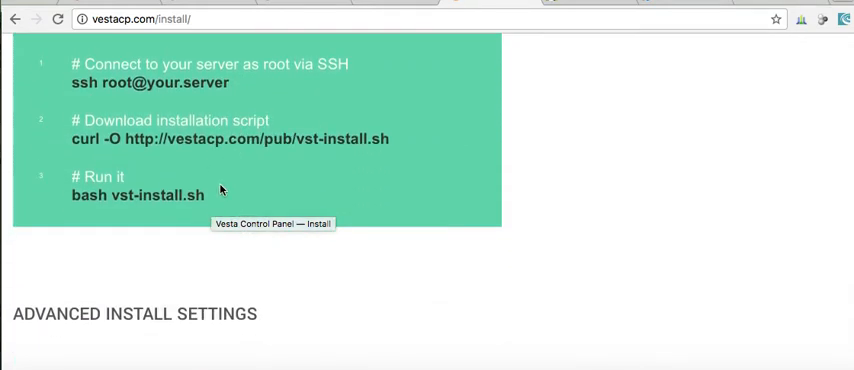
mouse_move(262, 102)
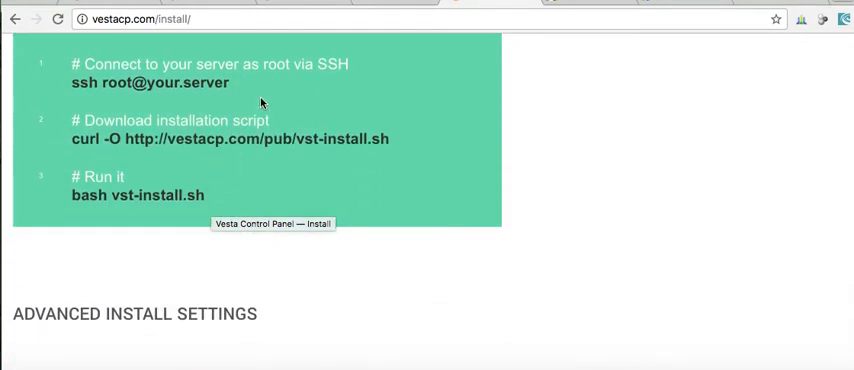
mouse_move(258, 100)
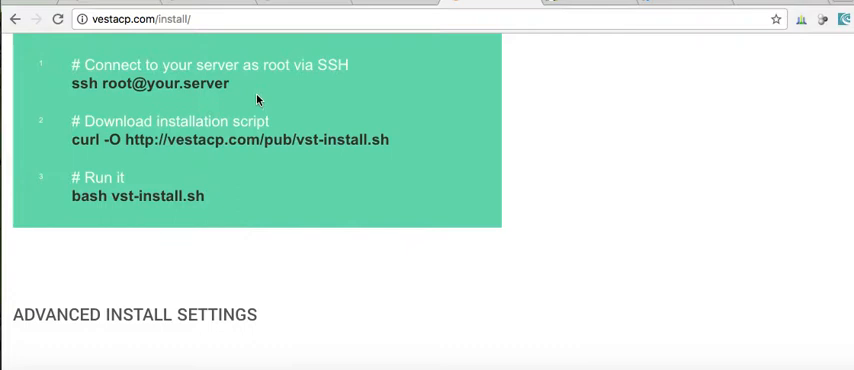
left_click(386, 138)
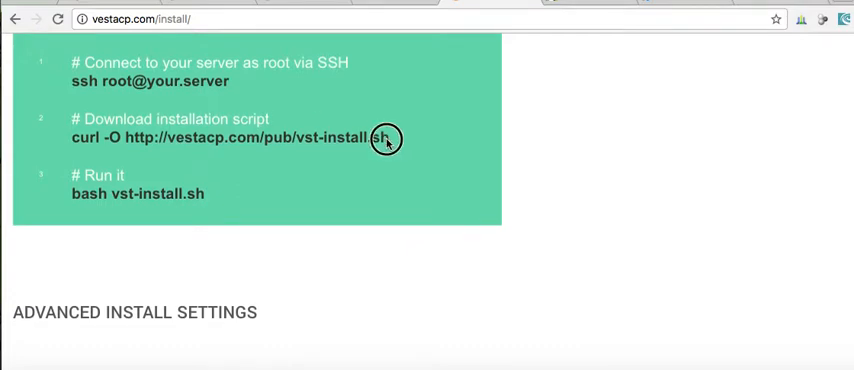
left_click_drag(388, 138, 76, 138)
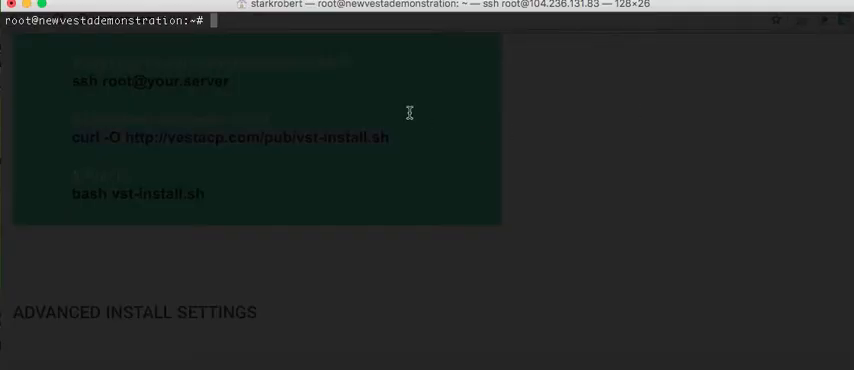
Step: Download vst-install.sh with curl from vestacp.com/pub and run it with bash
type("curl -O http://vestacp.com/pub/vst-install.sh")
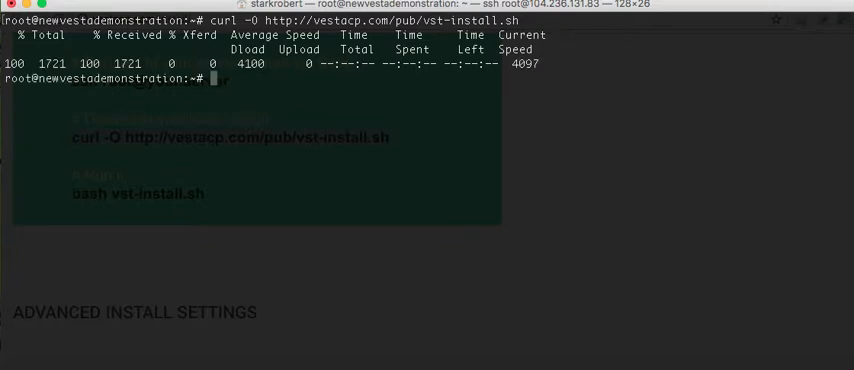
mouse_move(408, 112)
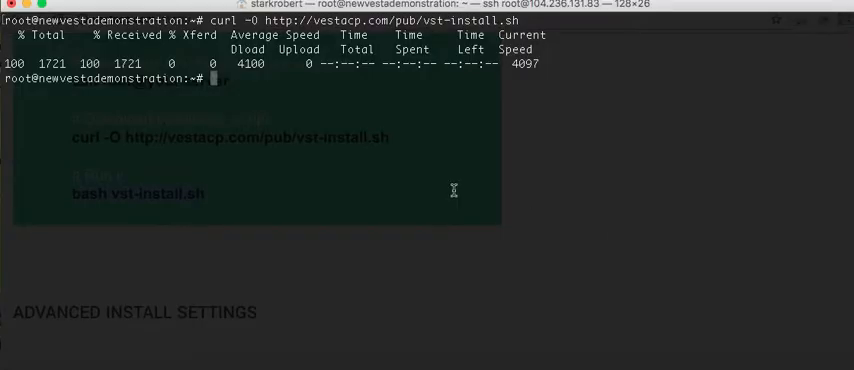
type("bash vst-install.sh")
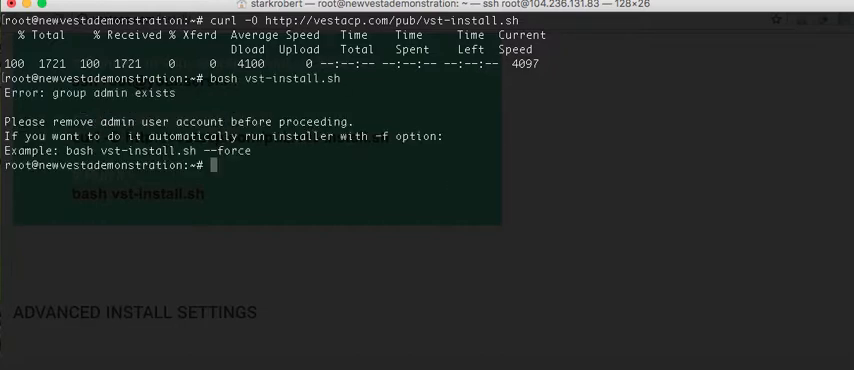
mouse_move(466, 206)
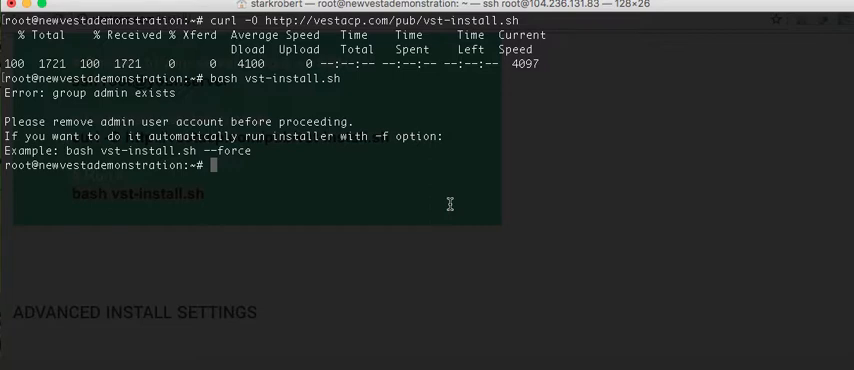
Step: Rerun the installer as bash vst-install.sh --force
type("bash vst-install.sh")
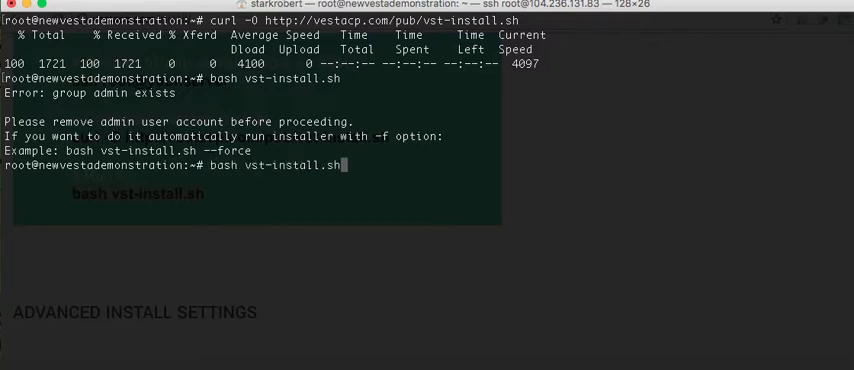
type("--")
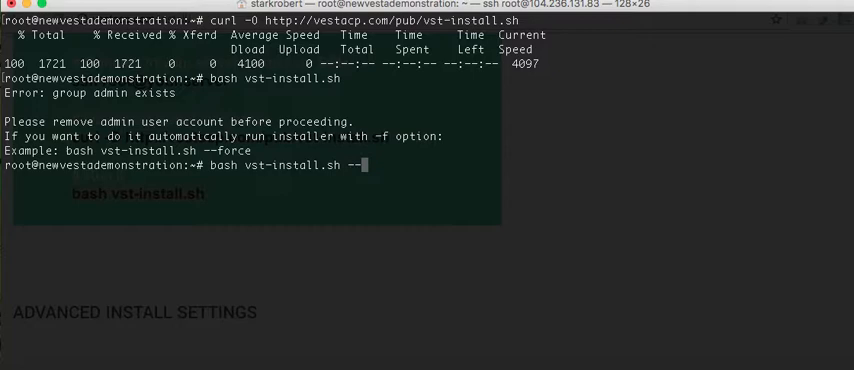
type("force")
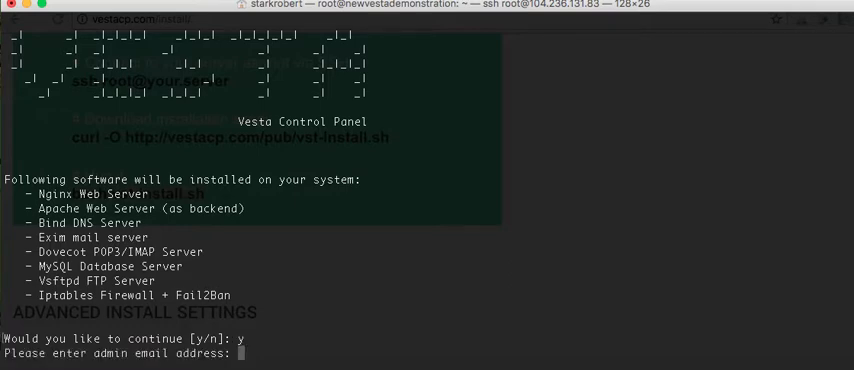
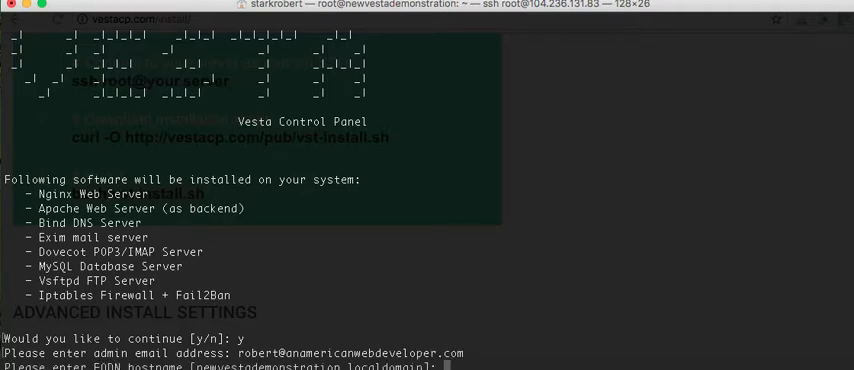
Step: Supply the admin email and hostname newvestademonstration.localdomain to the installer
mouse_move(688, 12)
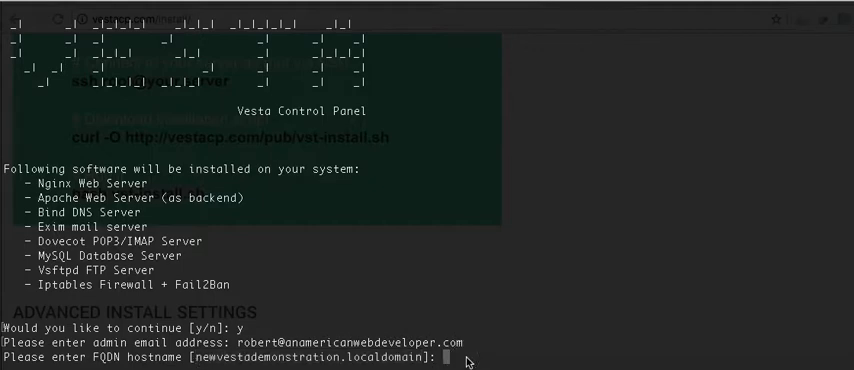
type("newvestademonstration.localdomain")
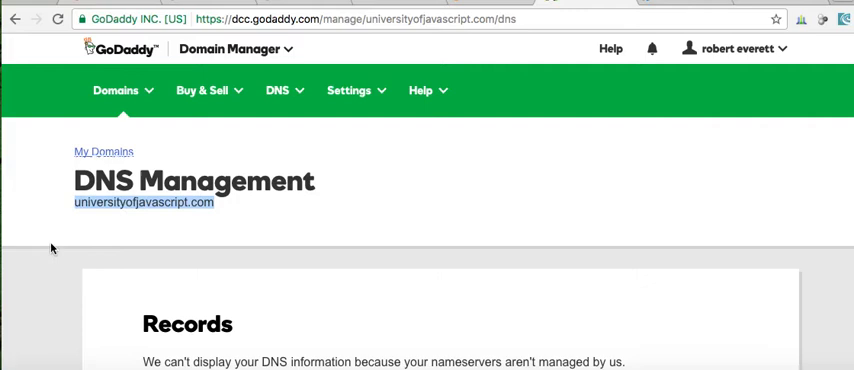
scroll("down", 3)
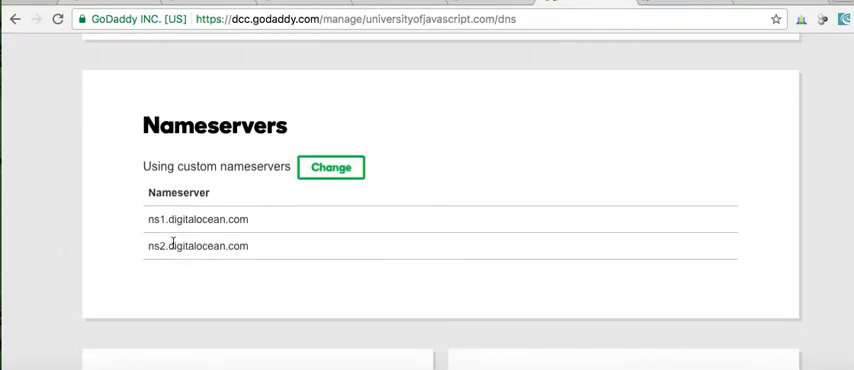
double_click(196, 218)
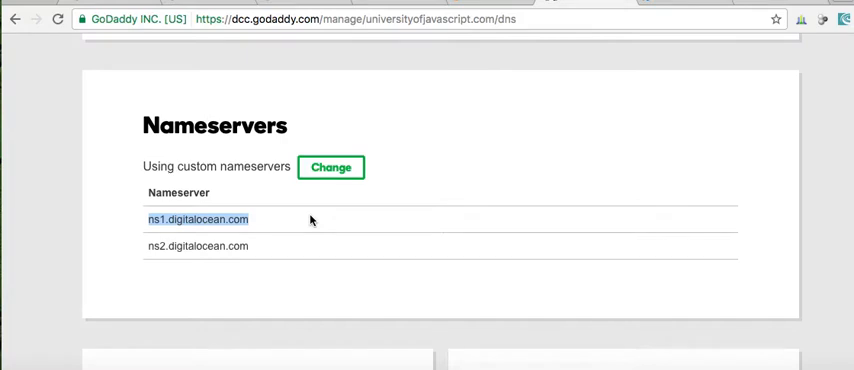
scroll("down", 3)
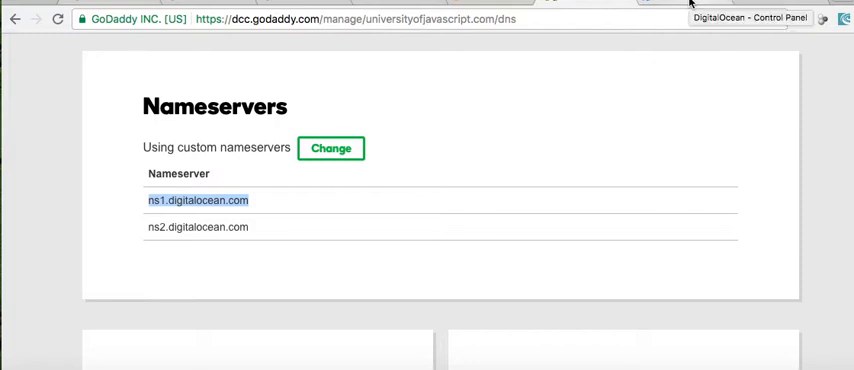
mouse_move(532, 78)
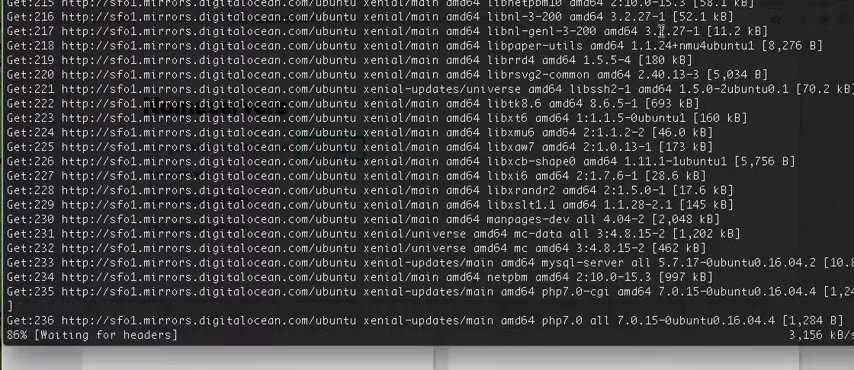
scroll("down", 3)
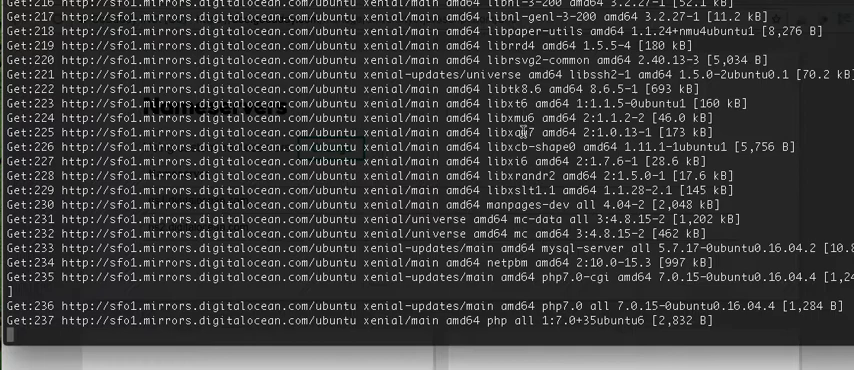
mouse_move(514, 176)
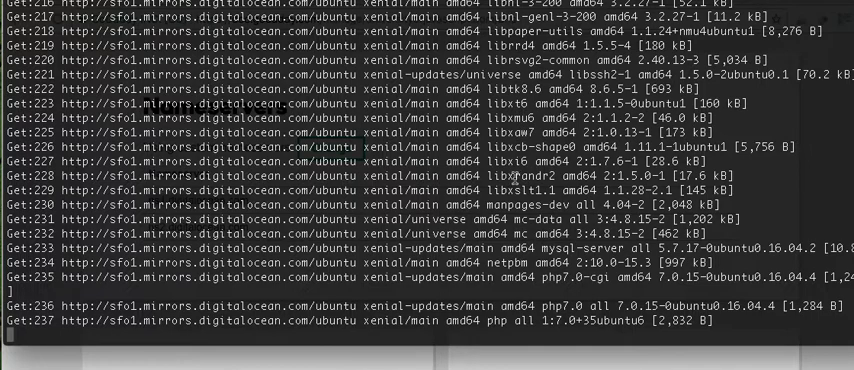
mouse_move(76, 356)
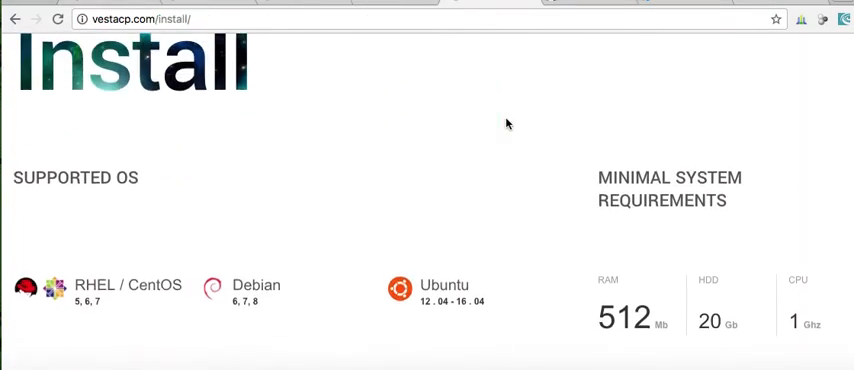
Step: Go to the Vesta Pricing page and scroll through the free and paid features
scroll("down", 3)
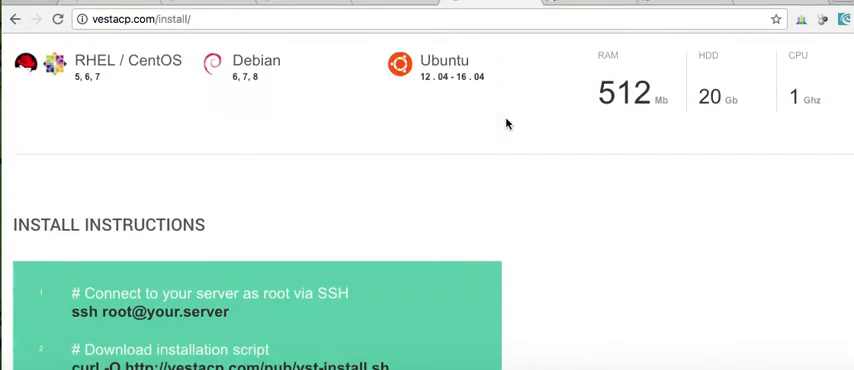
scroll("up", 3)
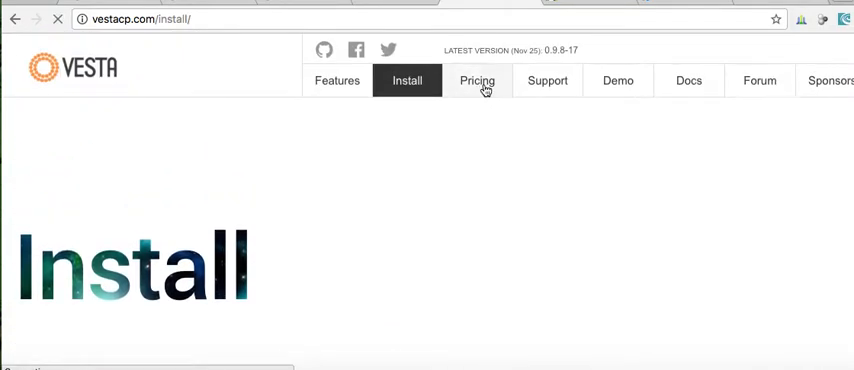
left_click(476, 80)
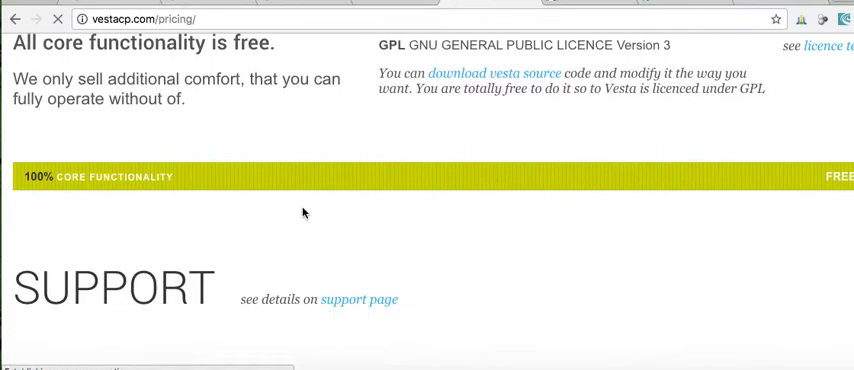
scroll("down", 3)
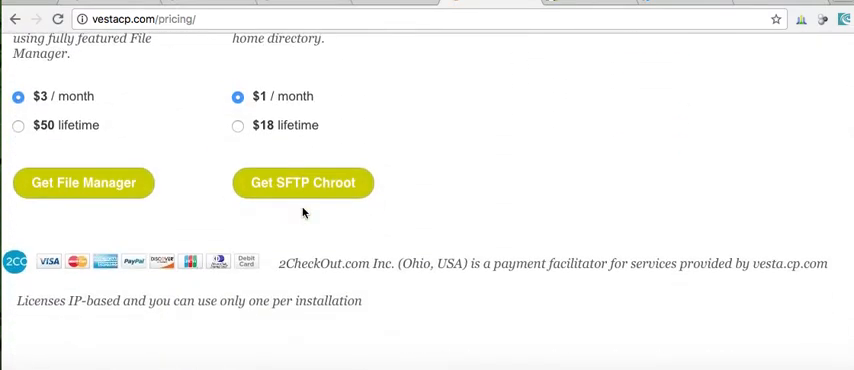
scroll("up", 3)
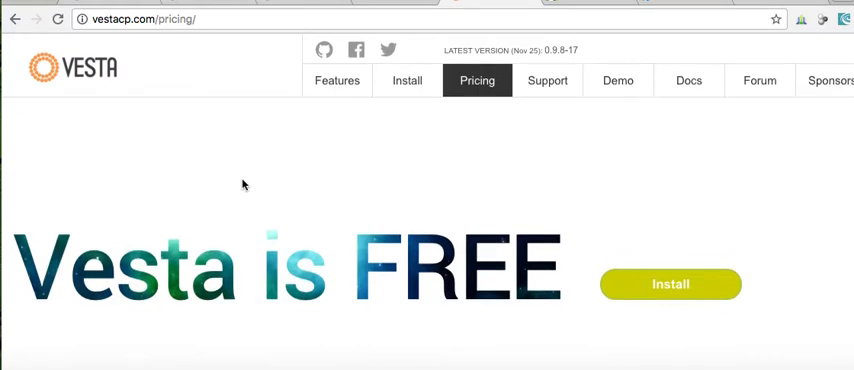
mouse_move(270, 180)
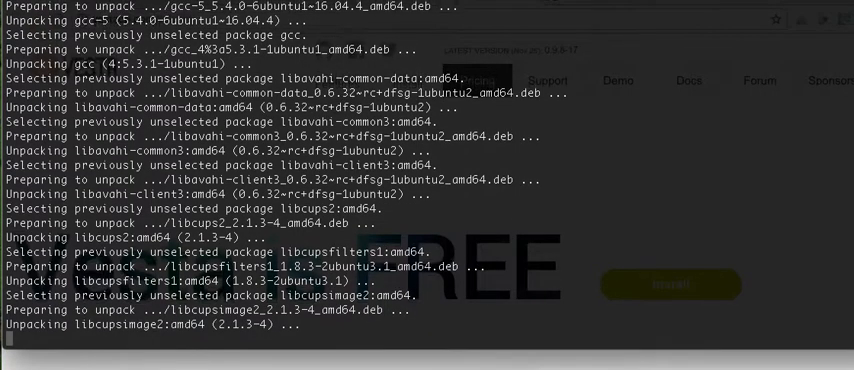
Step: Follow the installer output until the congratulations message with panel address and admin login appears
scroll("down", 3)
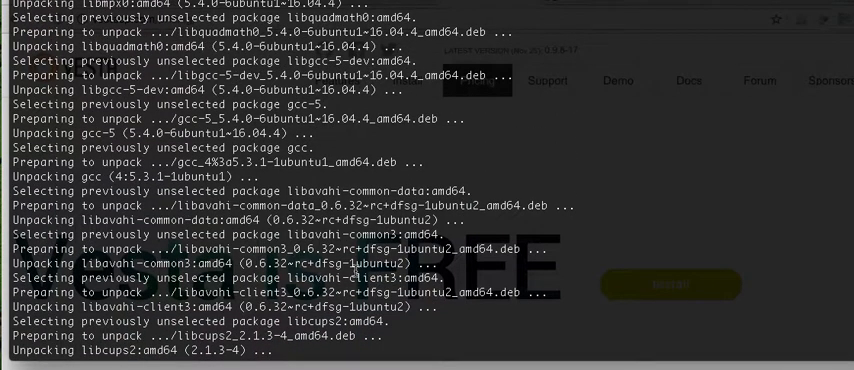
mouse_move(288, 278)
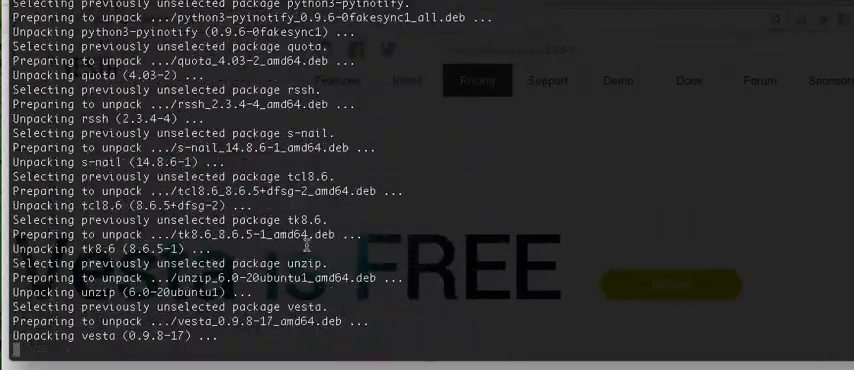
scroll("down", 3)
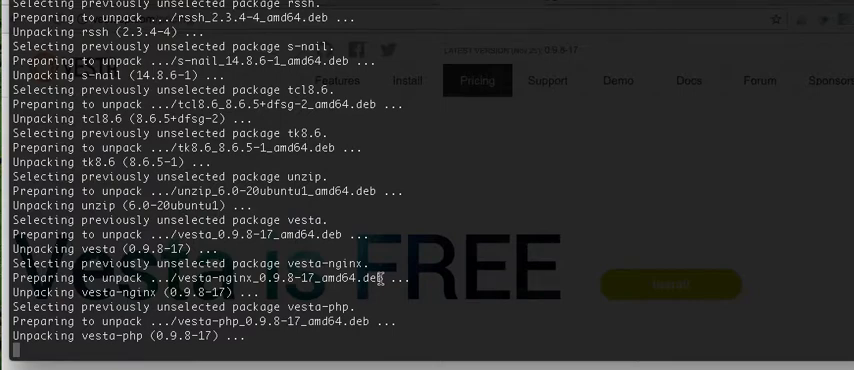
scroll("down", 3)
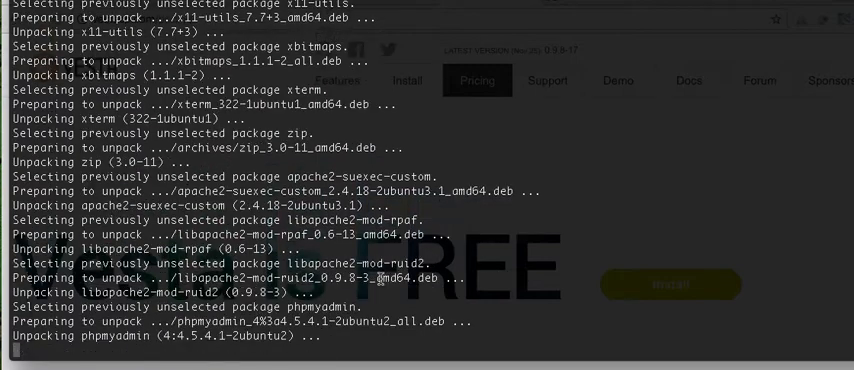
scroll("down", 3)
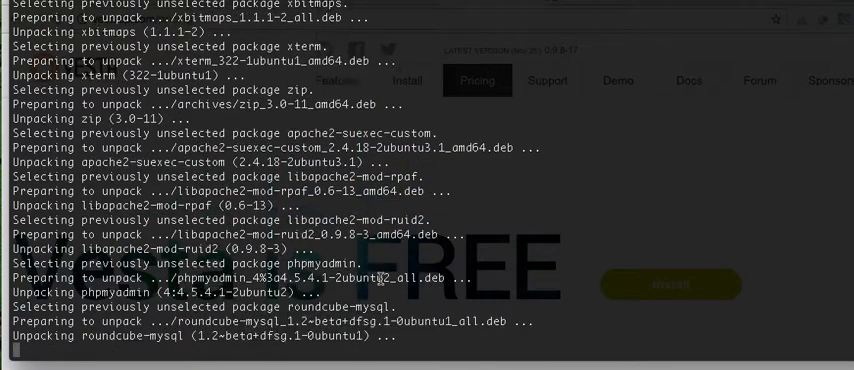
scroll("down", 3)
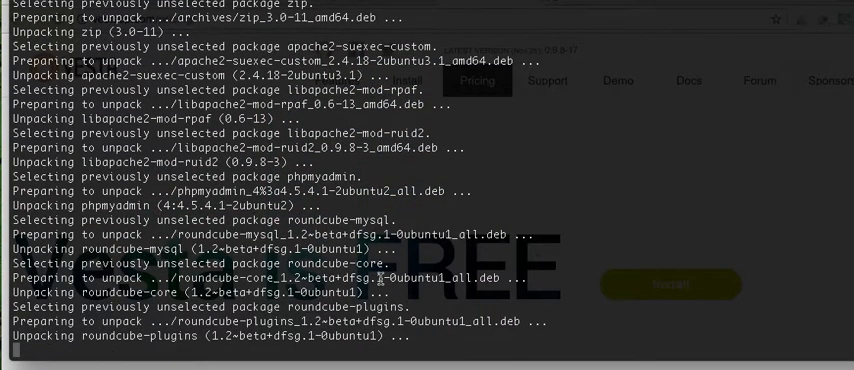
scroll("down", 3)
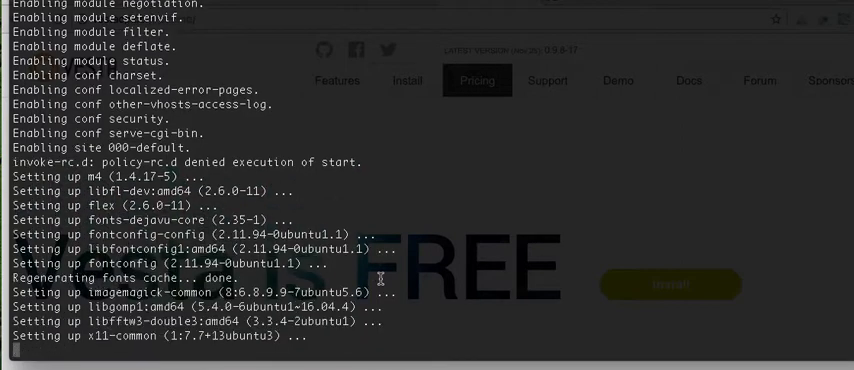
scroll("down", 3)
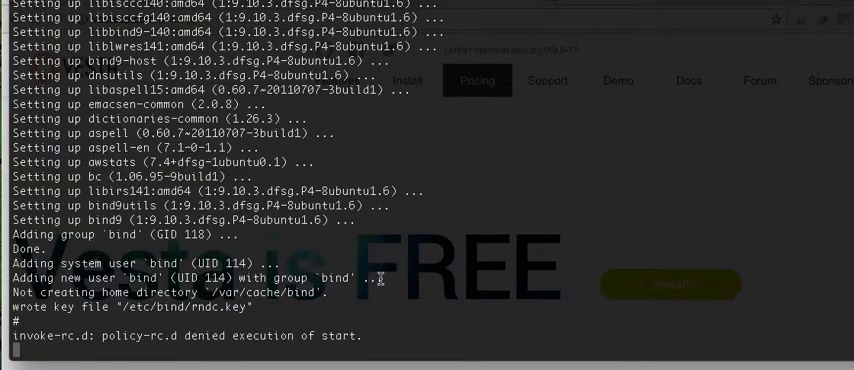
scroll("down", 3)
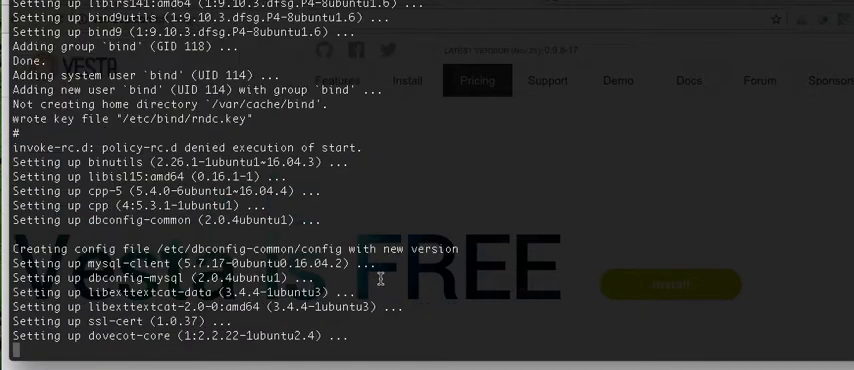
scroll("down", 3)
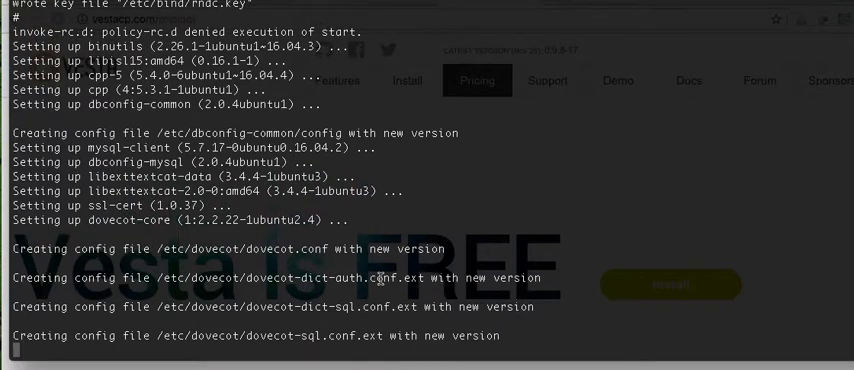
scroll("down", 3)
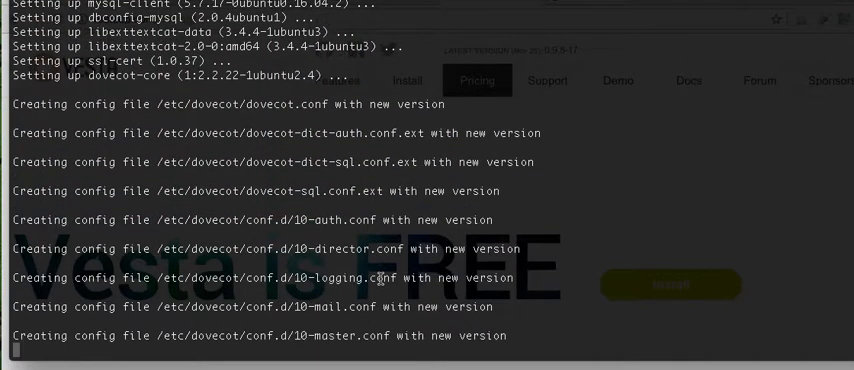
scroll("down", 3)
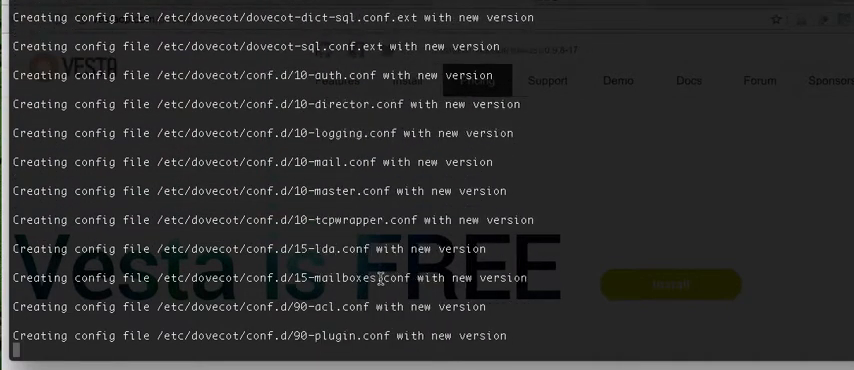
scroll("down", 3)
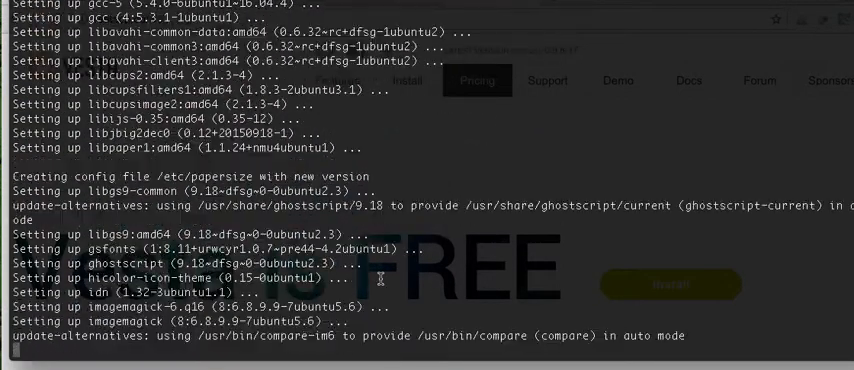
scroll("down", 3)
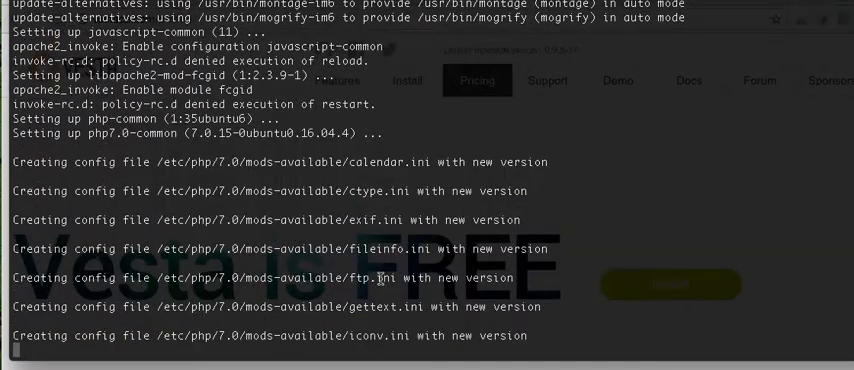
scroll("down", 3)
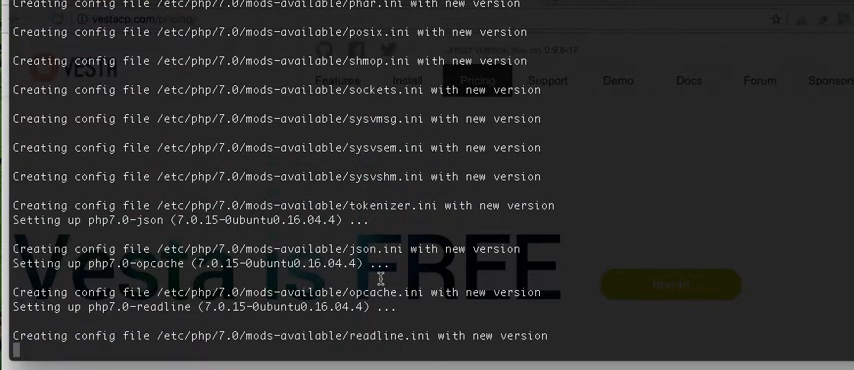
scroll("down", 3)
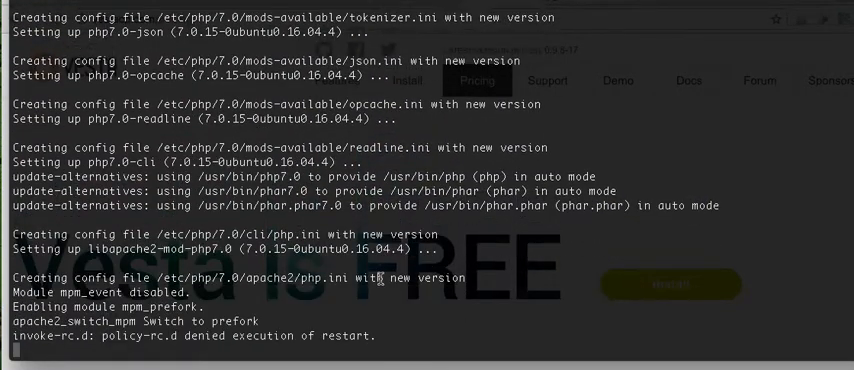
scroll("down", 3)
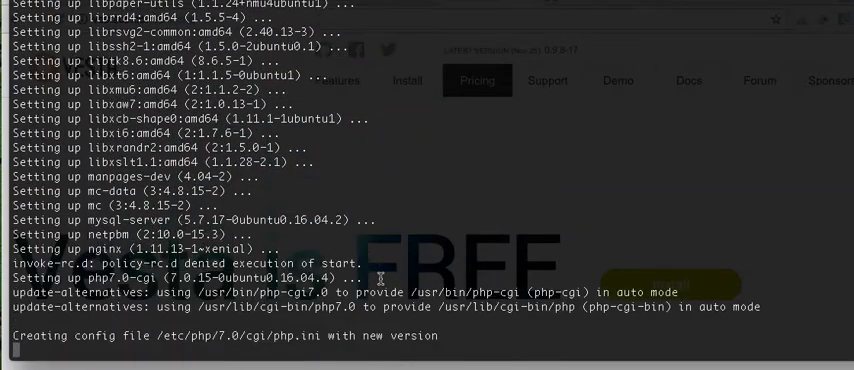
scroll("down", 3)
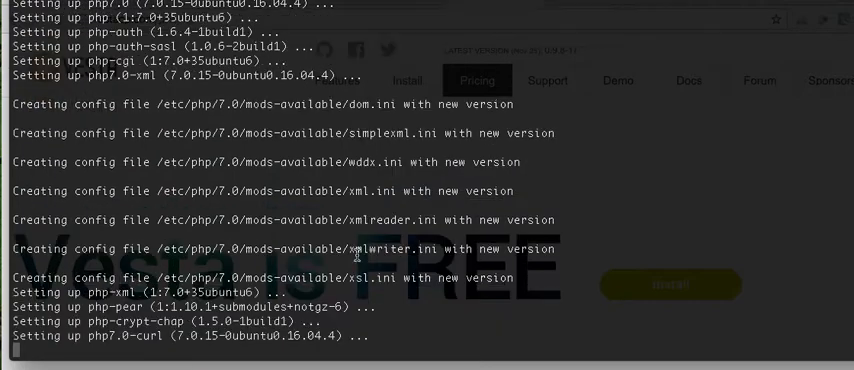
scroll("down", 3)
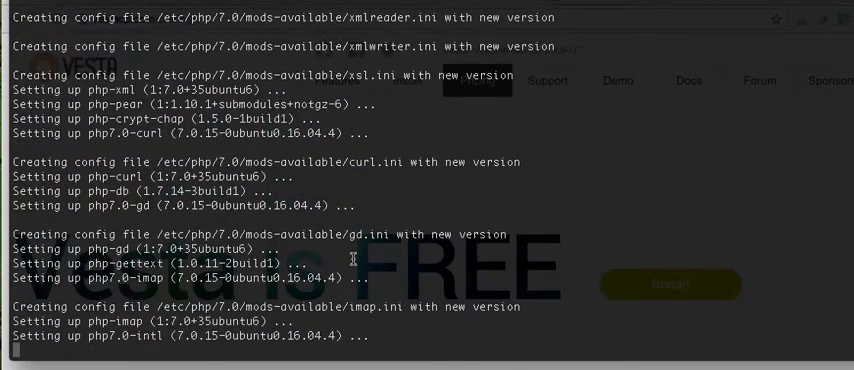
scroll("down", 3)
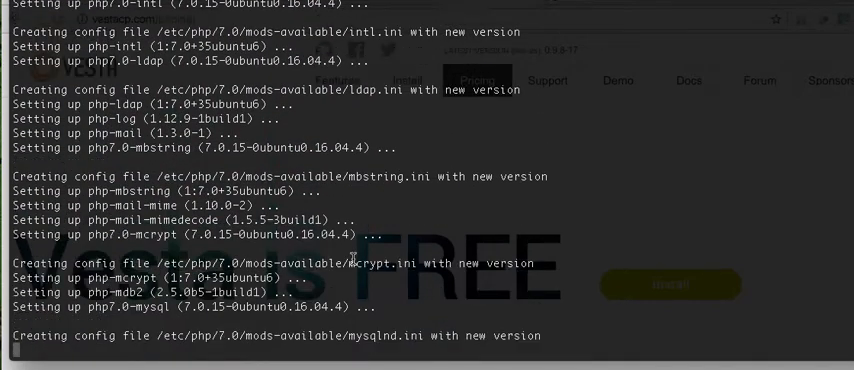
scroll("down", 3)
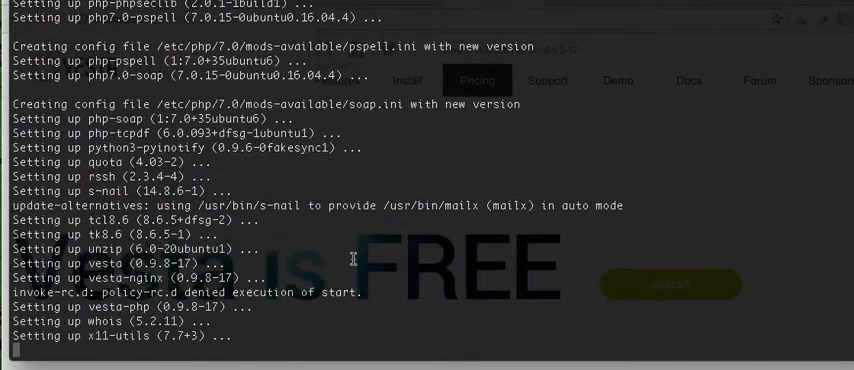
scroll("down", 3)
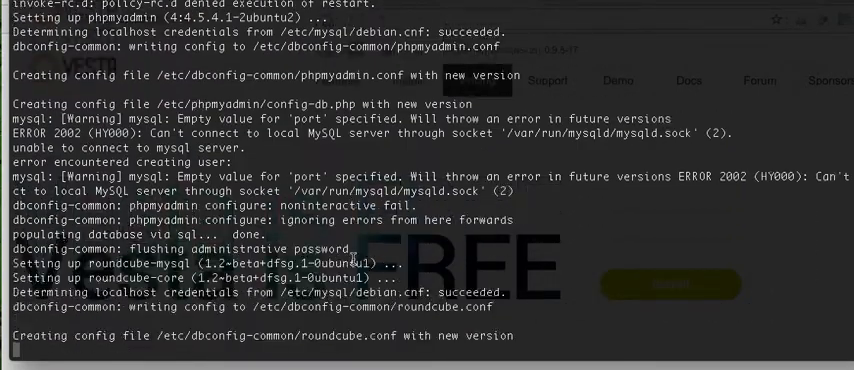
scroll("down", 3)
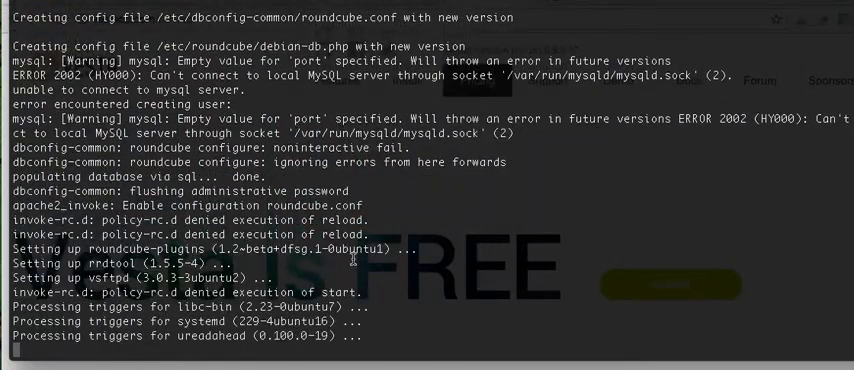
scroll("down", 3)
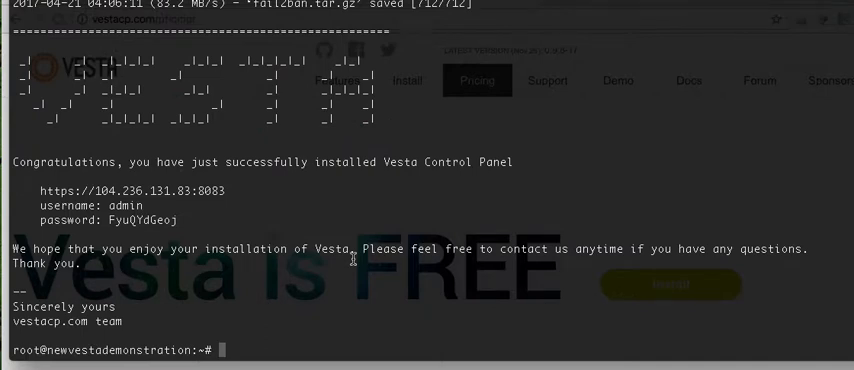
mouse_move(352, 184)
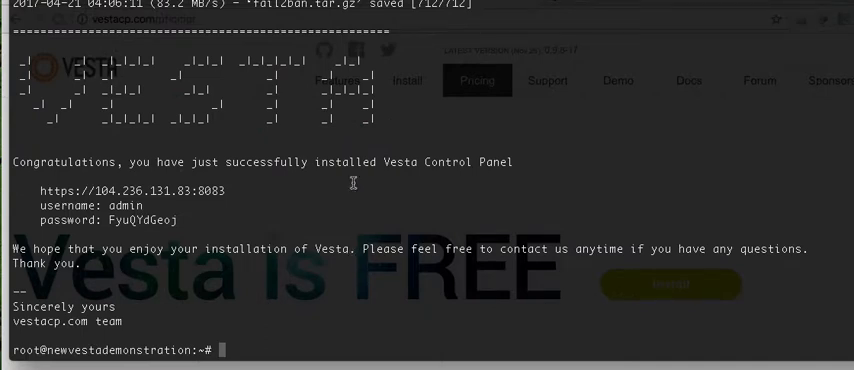
mouse_move(258, 216)
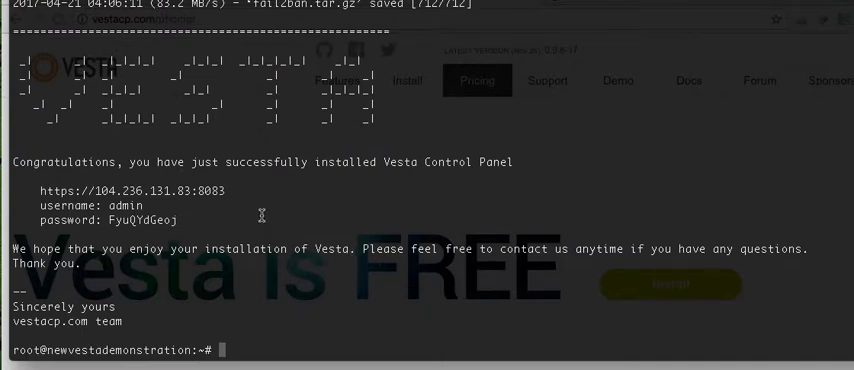
mouse_move(198, 220)
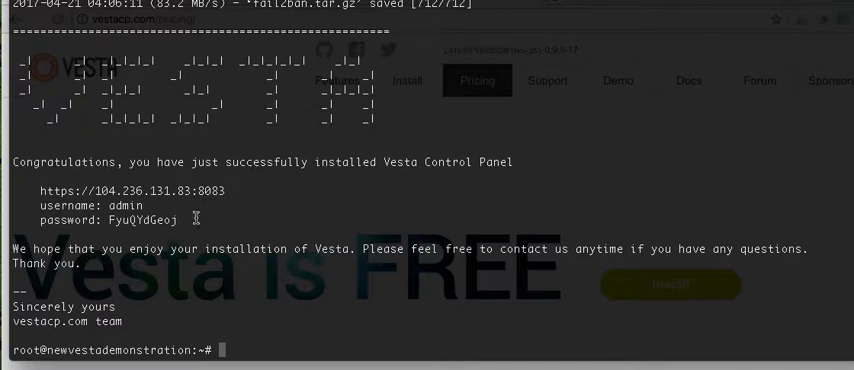
mouse_move(184, 220)
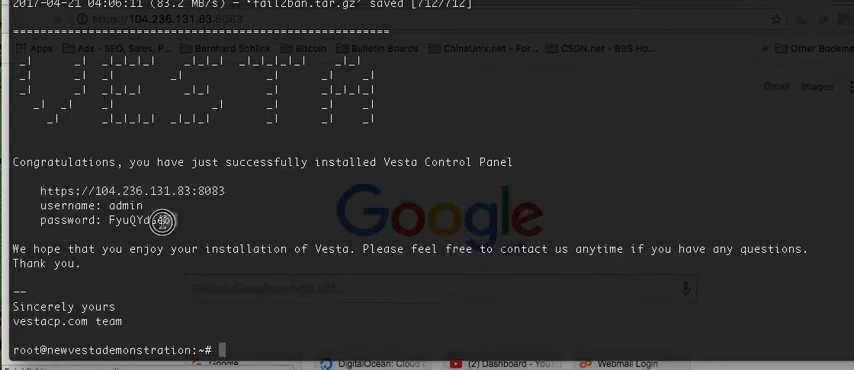
double_click(144, 220)
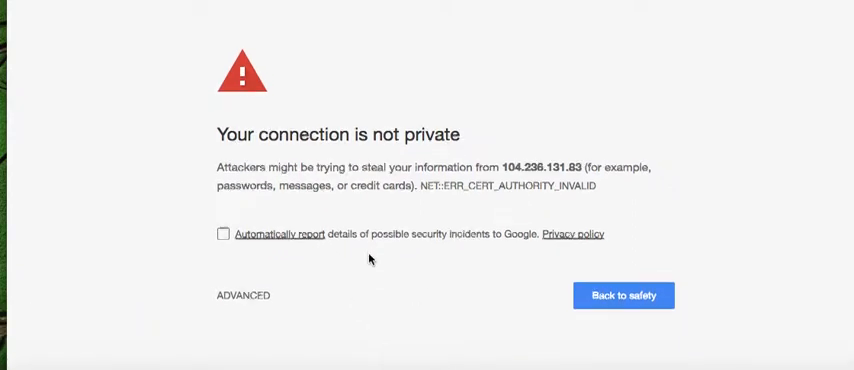
left_click(242, 294)
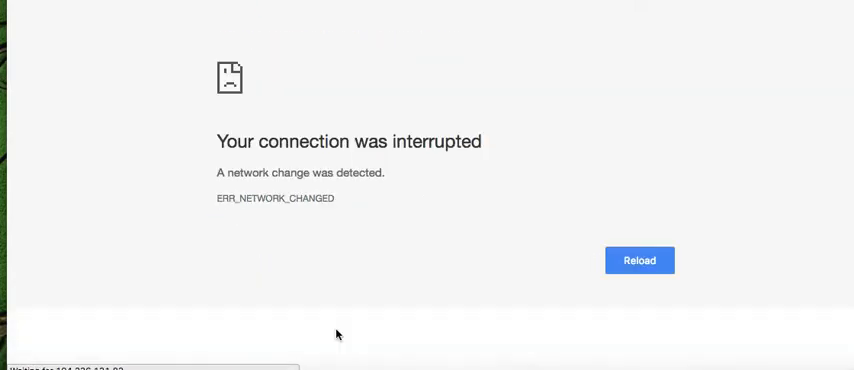
Step: Log in to Vesta as admin with the pasted generated password
left_click(640, 260)
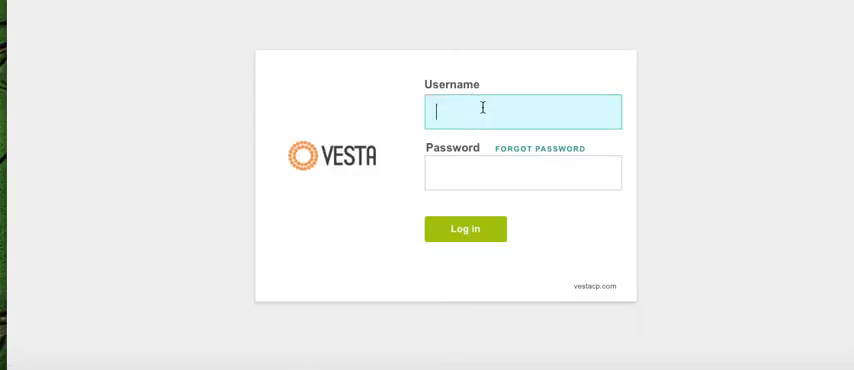
type("admin")
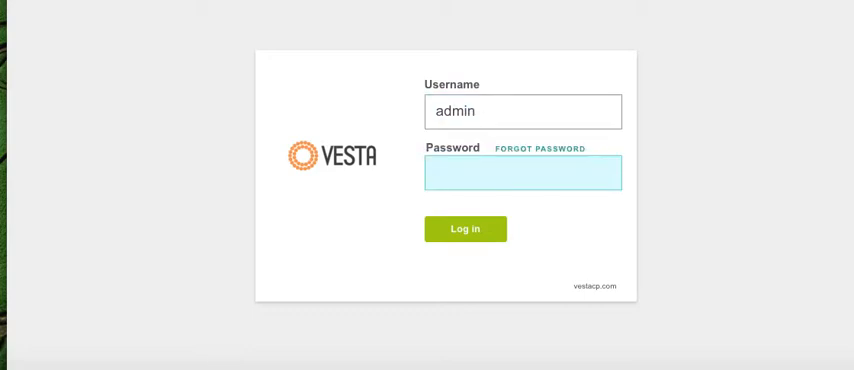
left_click(466, 228)
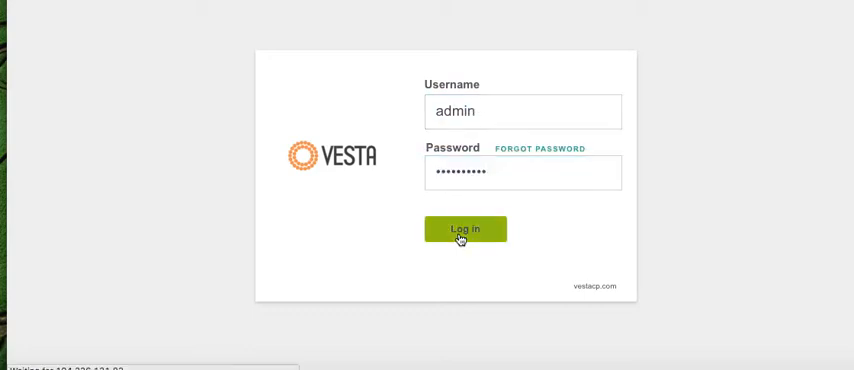
left_click(466, 228)
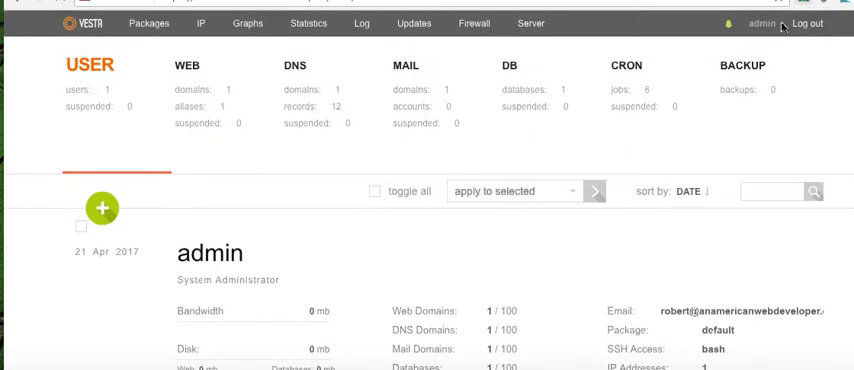
mouse_move(44, 120)
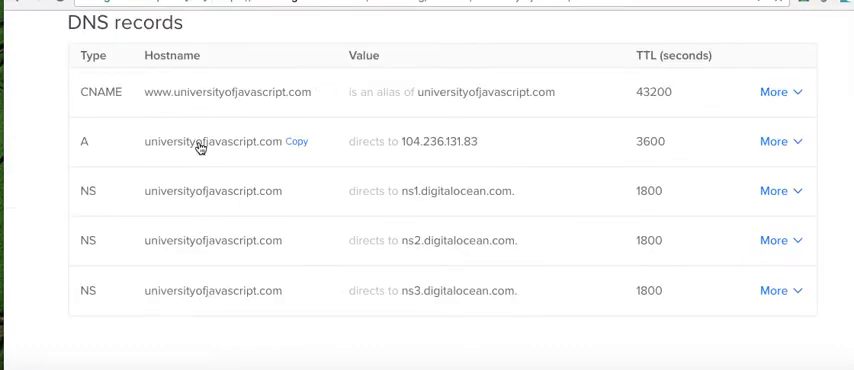
mouse_move(222, 212)
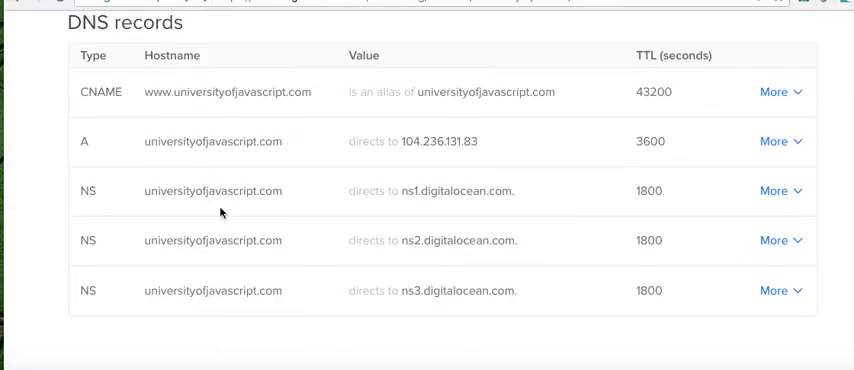
mouse_move(428, 252)
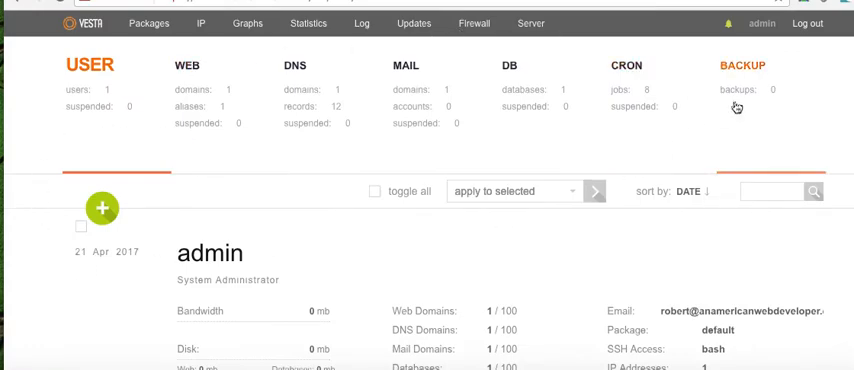
mouse_move(764, 26)
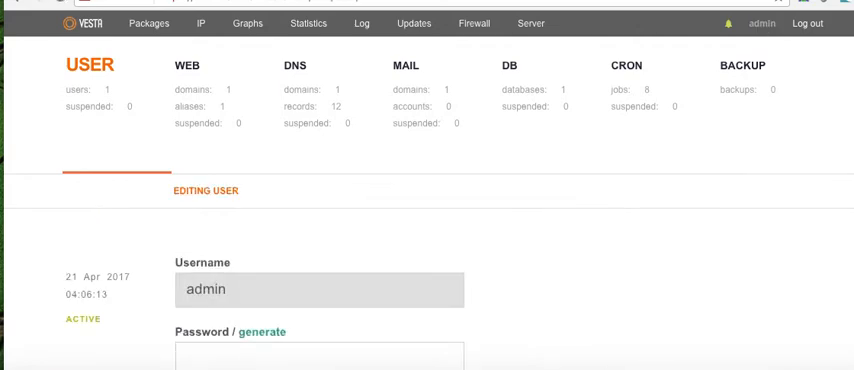
mouse_move(518, 248)
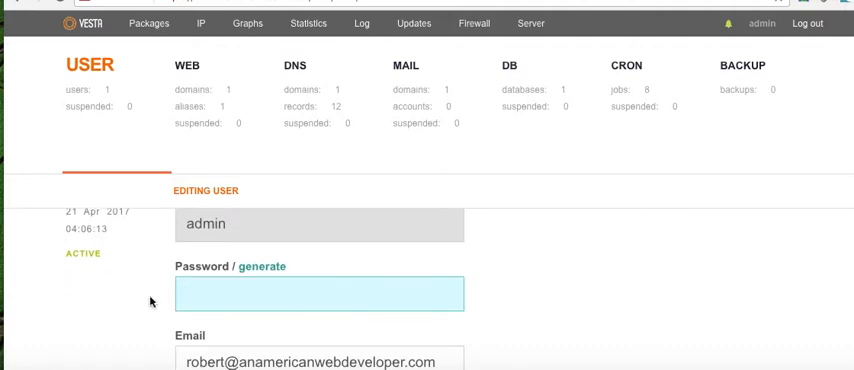
Step: Scroll down the Editing User form toward the name server fields and Save
scroll("down", 3)
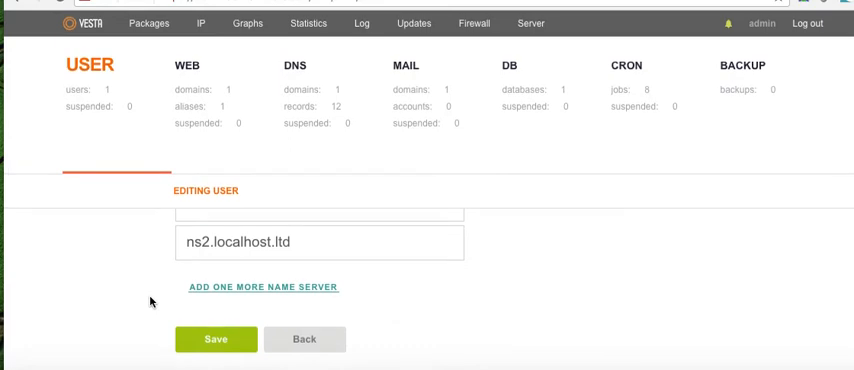
mouse_move(138, 296)
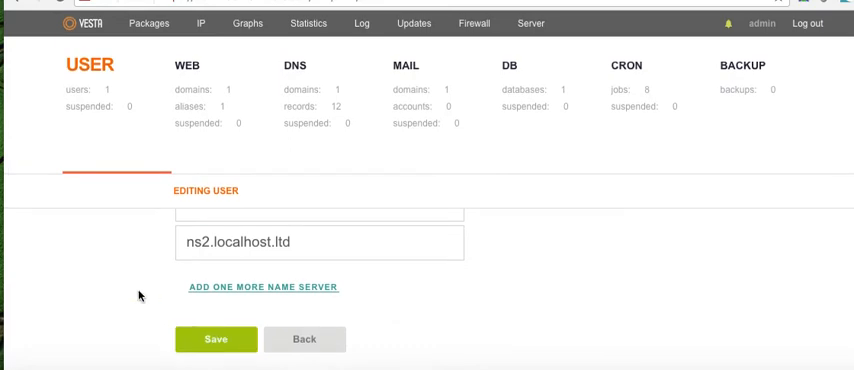
mouse_move(140, 296)
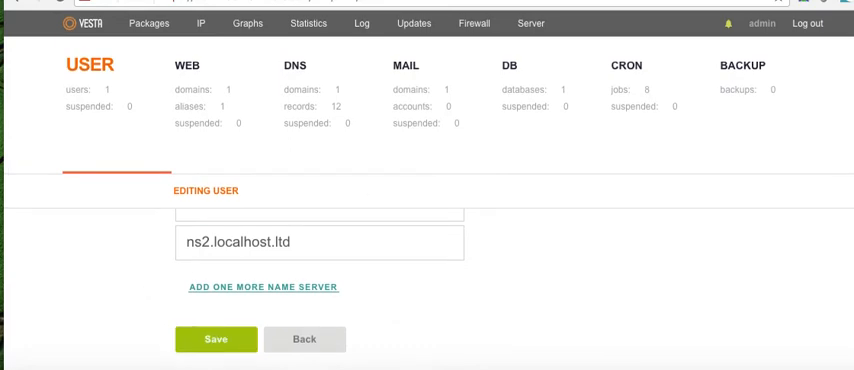